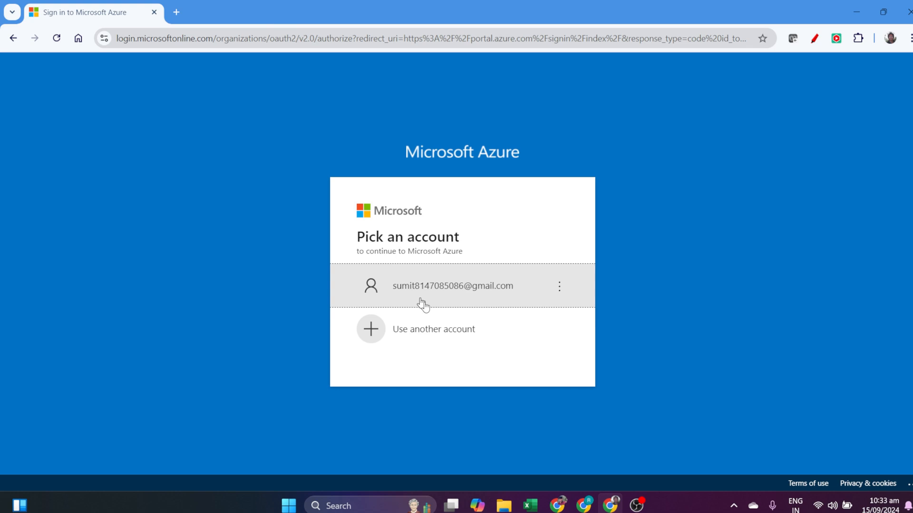
Sign in with the existing account's password and choose to stay signed in
click(439, 291)
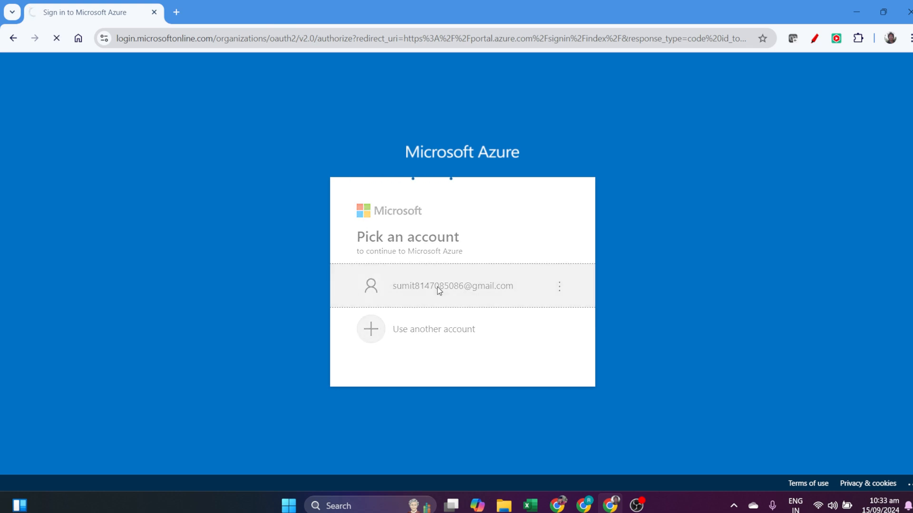
click(453, 286)
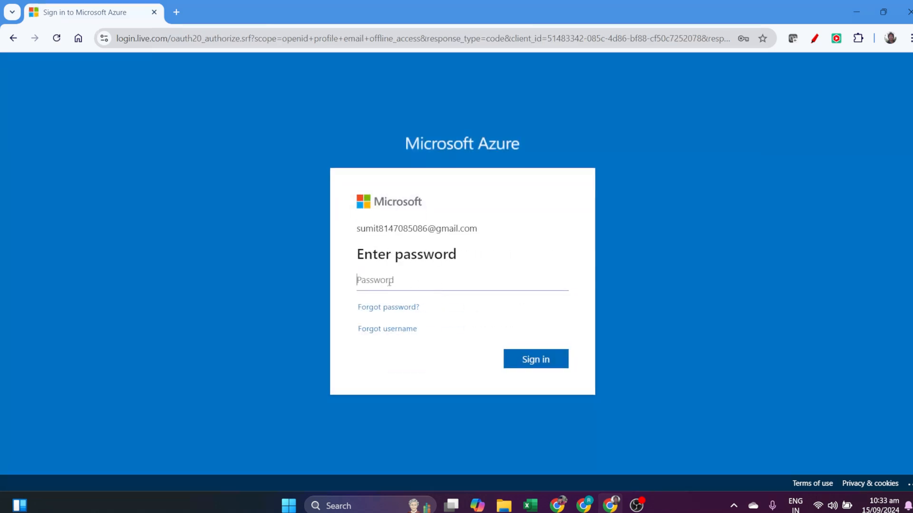
click(462, 279)
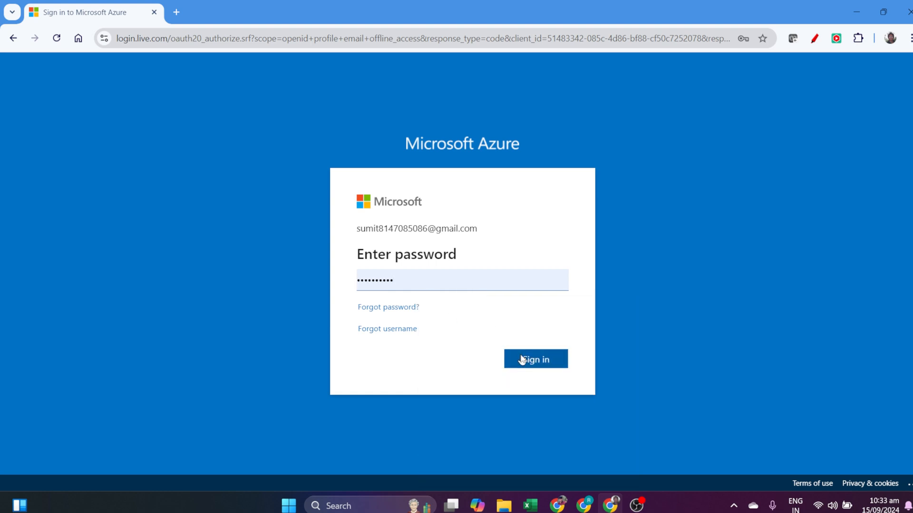
click(536, 360)
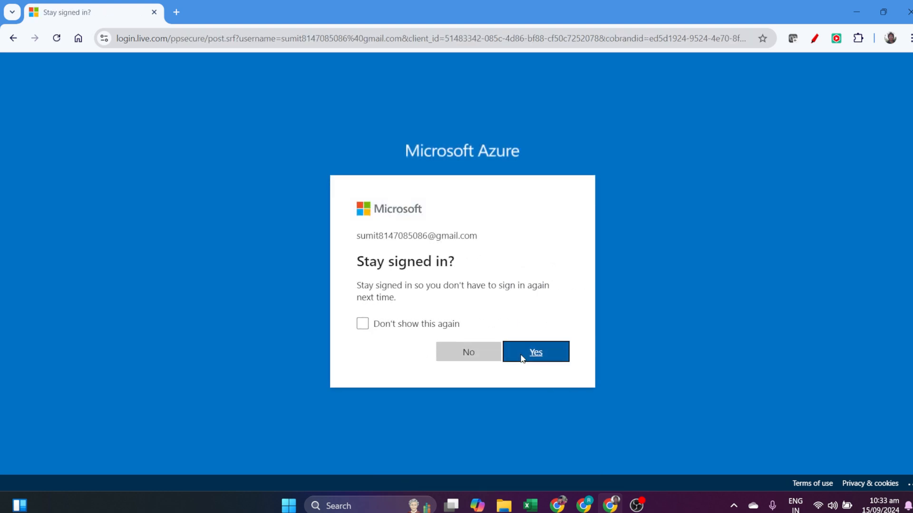
click(536, 352)
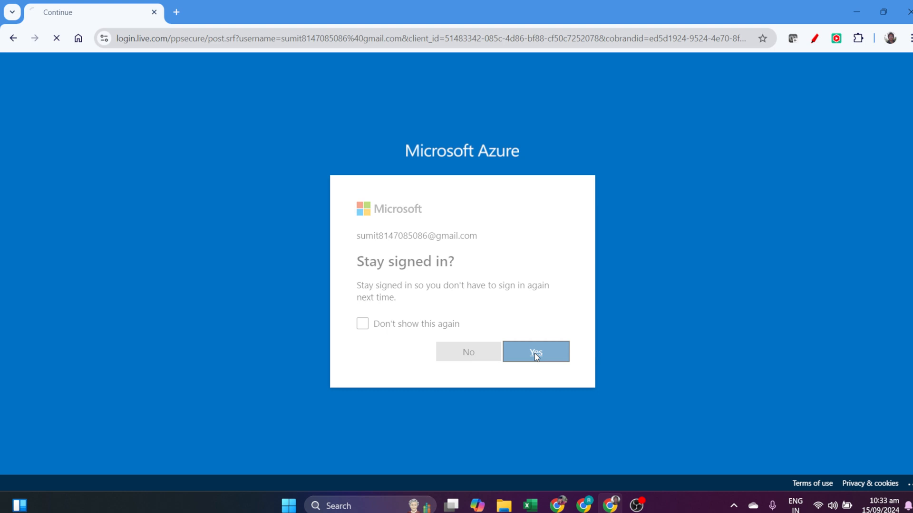
click(536, 351)
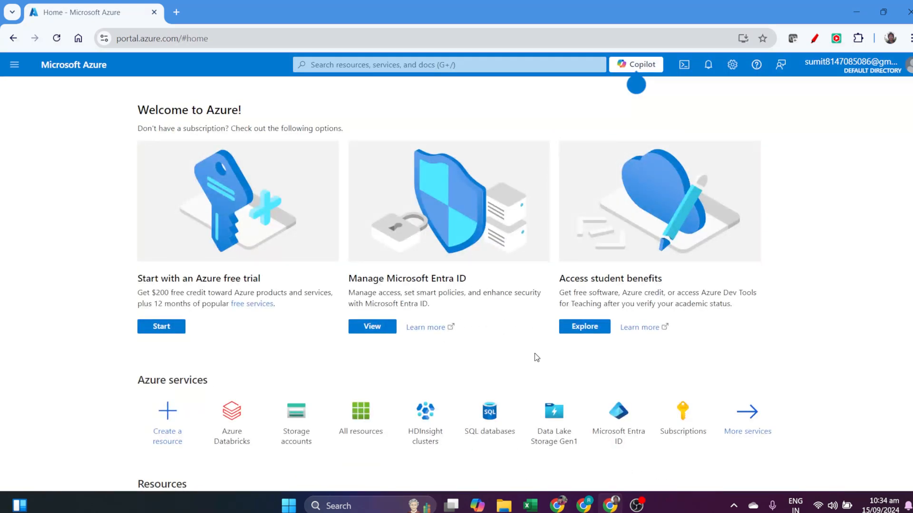
From Azure services, go to Azure Databricks and start the Azure free trial sign-up
scroll(down, 3)
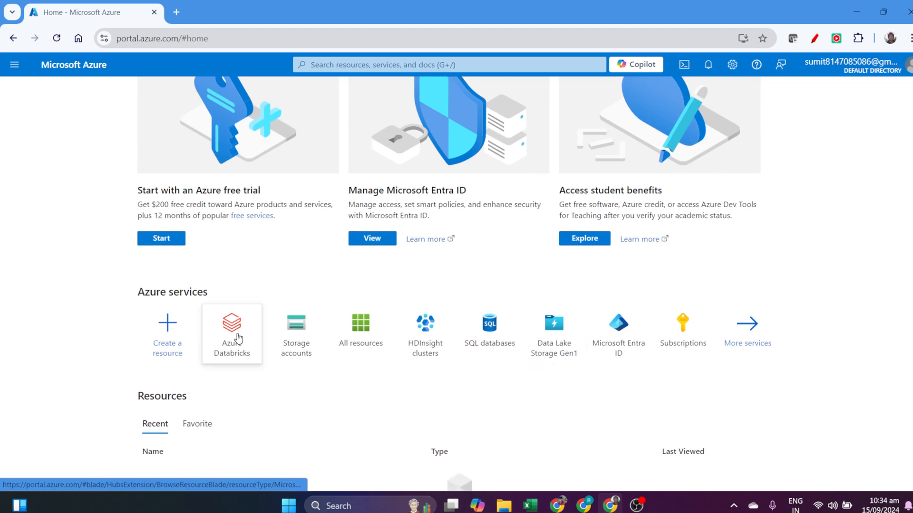
click(232, 334)
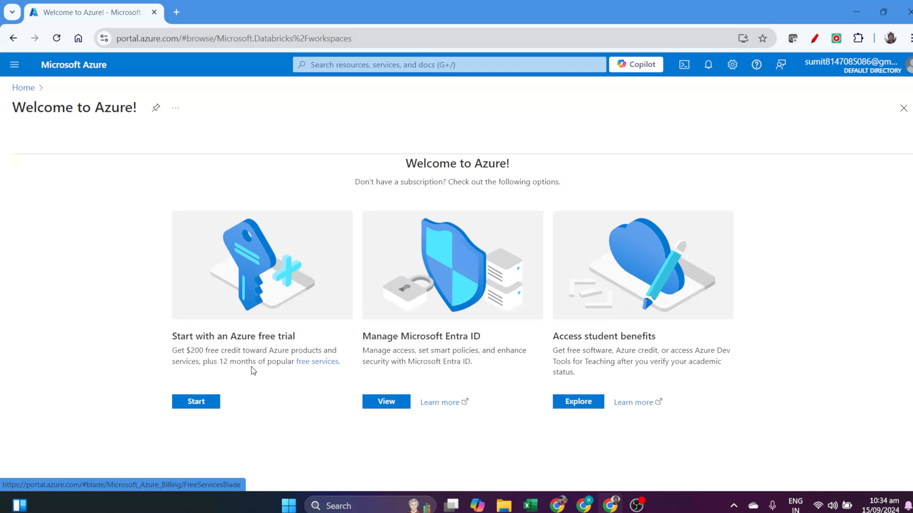
mouse_move(603, 352)
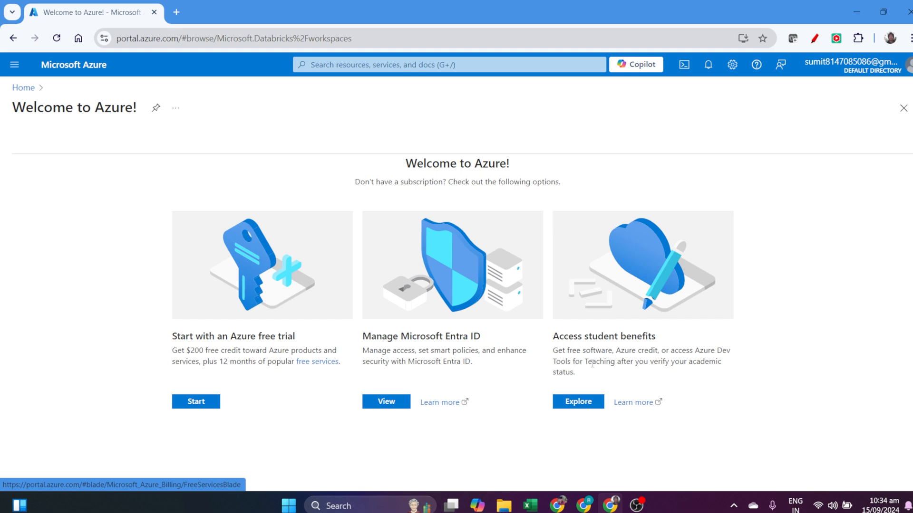
mouse_move(259, 360)
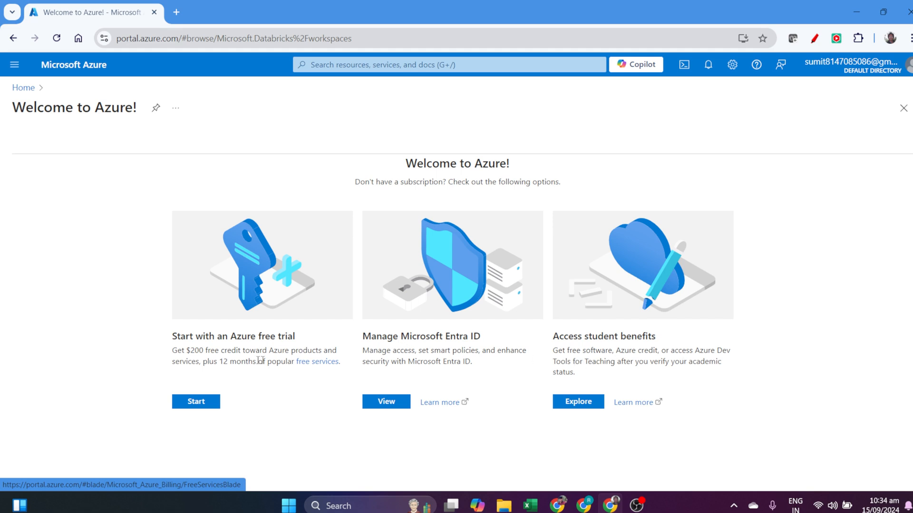
click(196, 401)
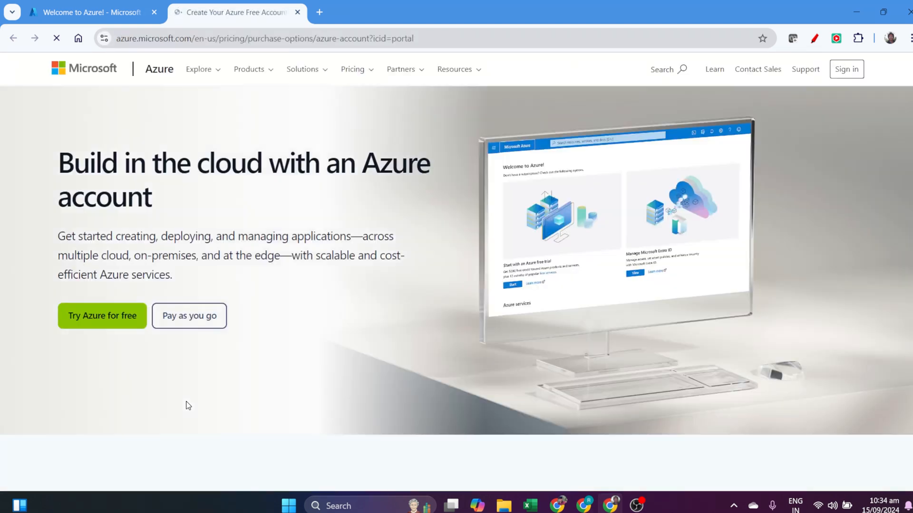
Begin 'Try Azure for free', tick both agreement boxes and continue to phone verification
click(102, 316)
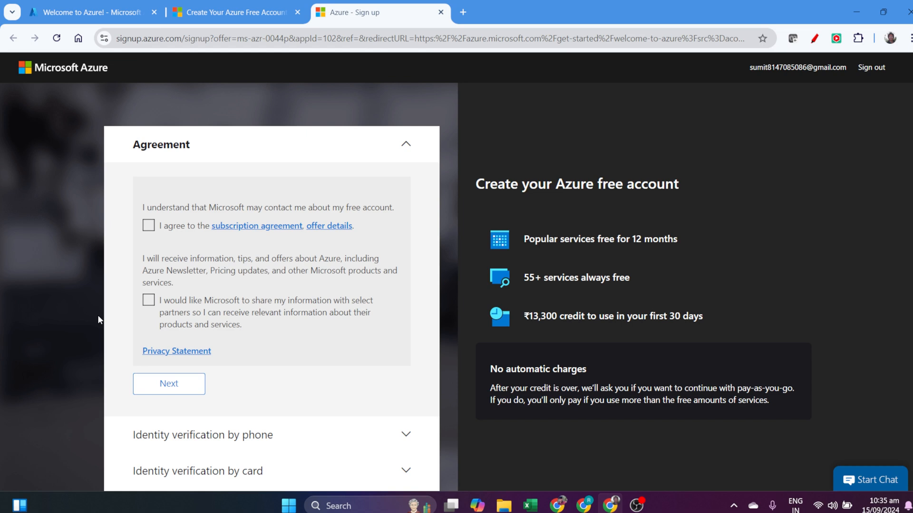
mouse_move(433, 269)
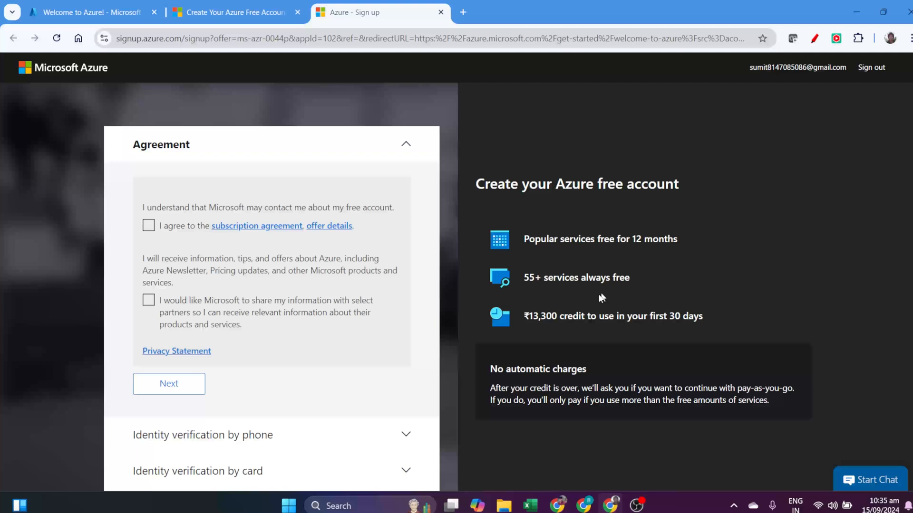
mouse_move(576, 319)
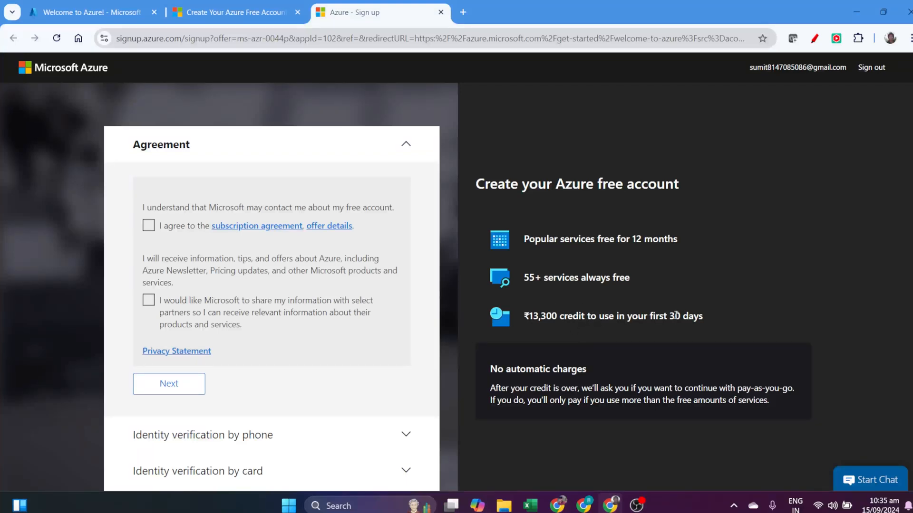
scroll(down, 3)
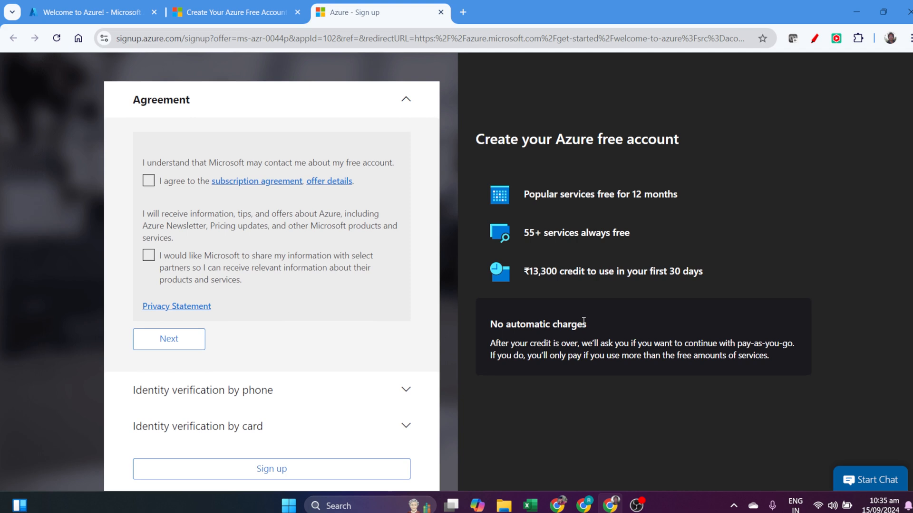
scroll(down, 3)
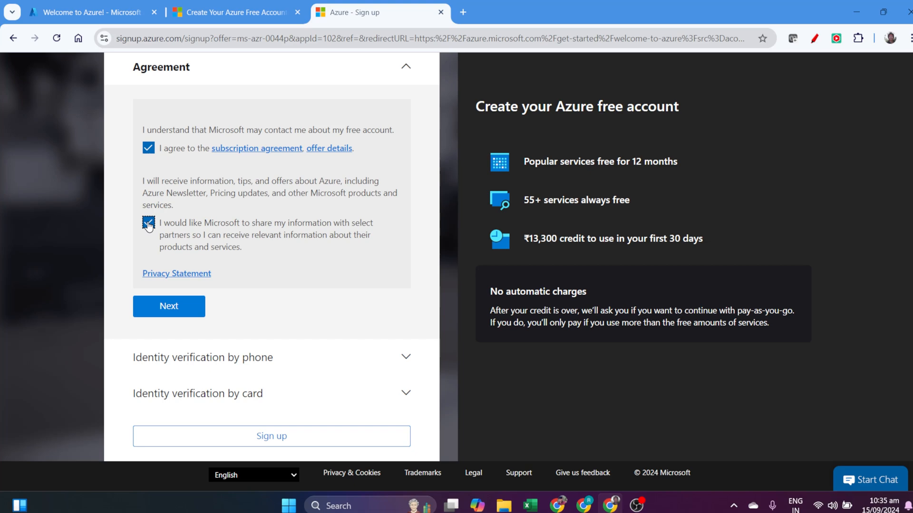
click(148, 222)
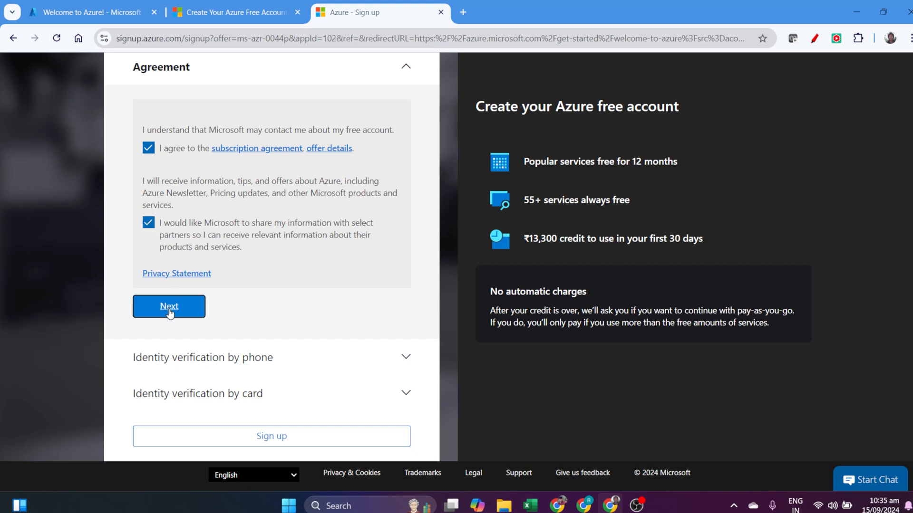
click(169, 306)
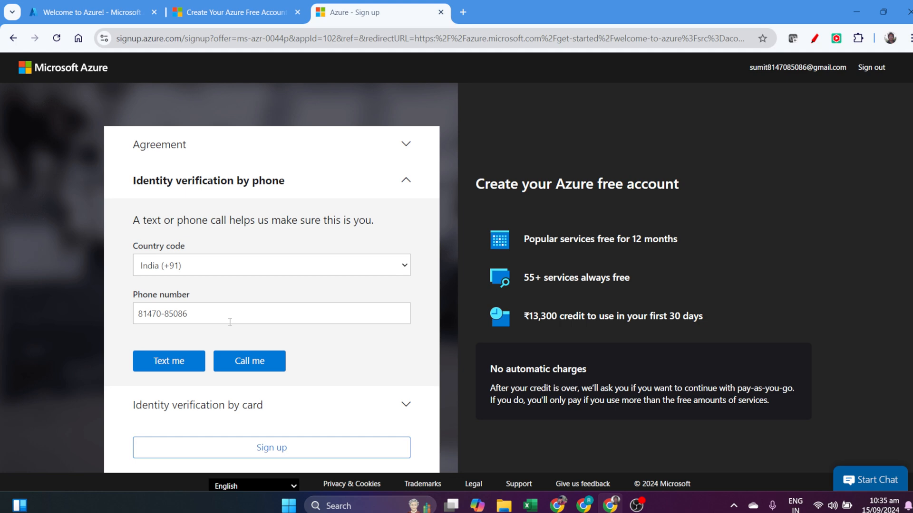
Enter the texted verification code and verify the phone number
scroll(down, 3)
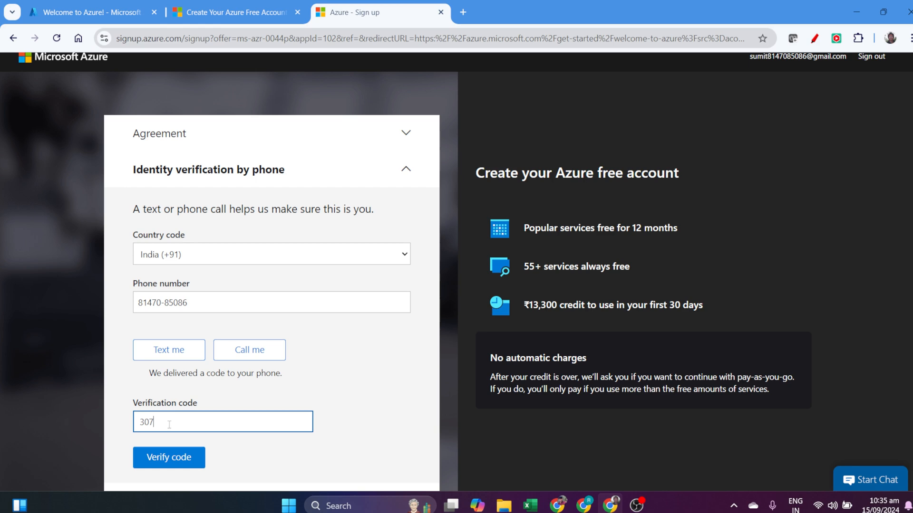
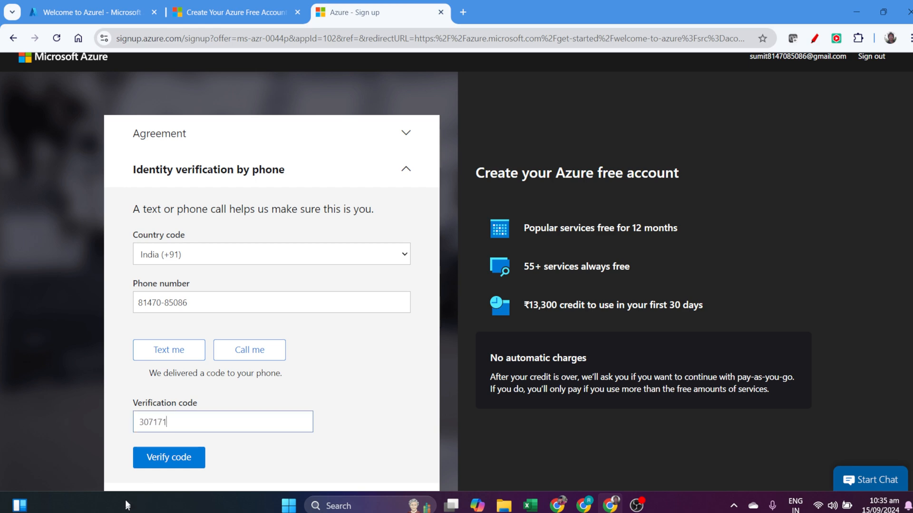
click(169, 457)
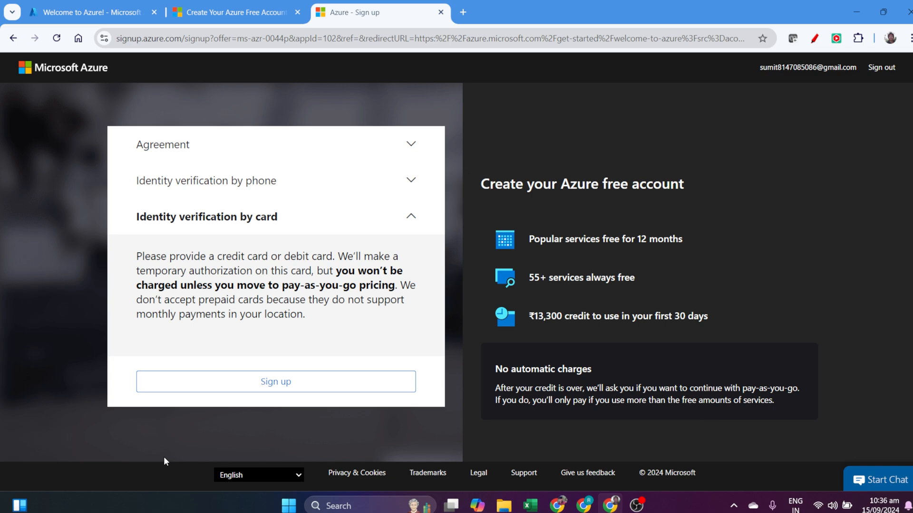
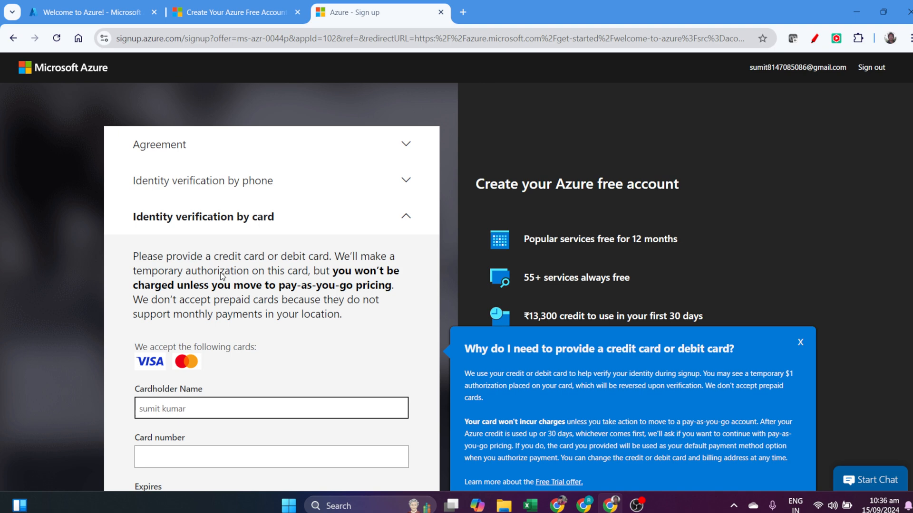
scroll(down, 3)
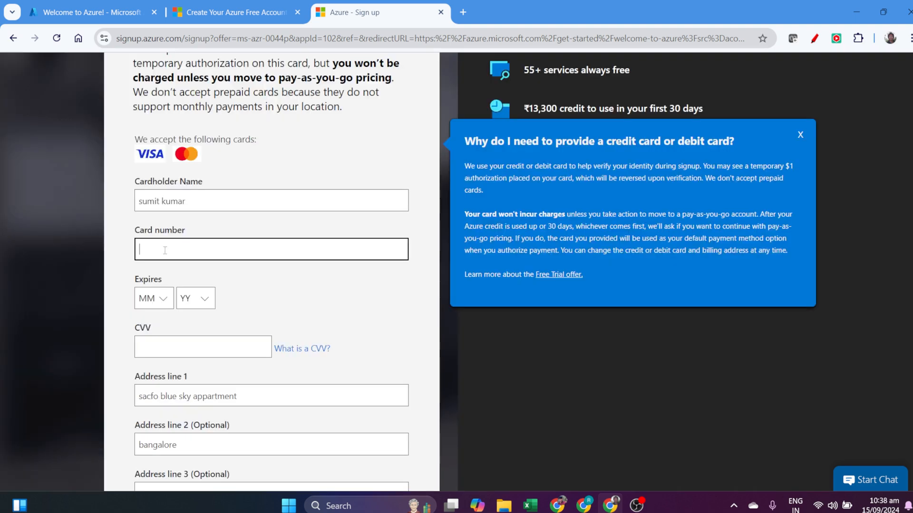
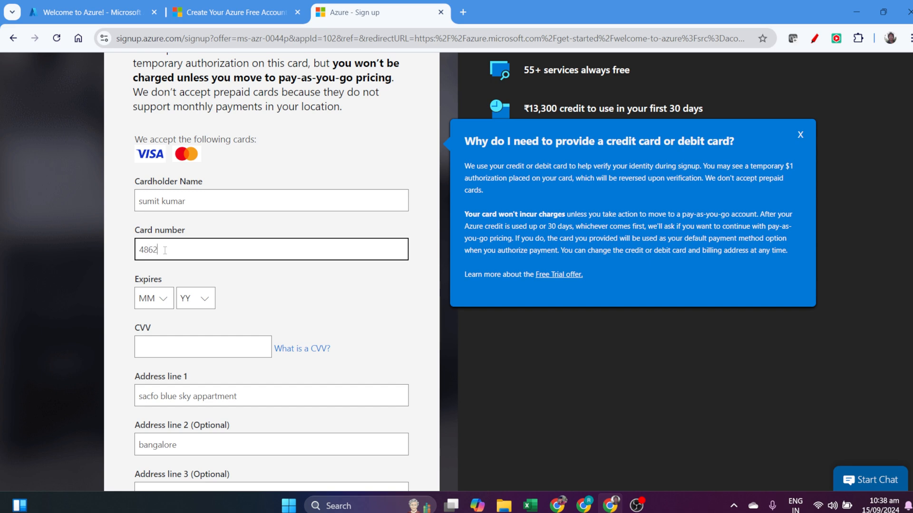
scroll(down, 3)
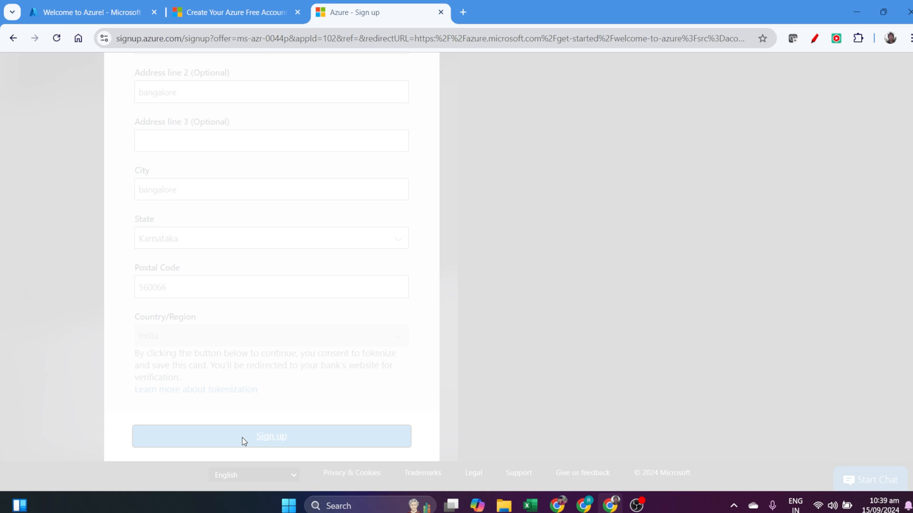
click(272, 436)
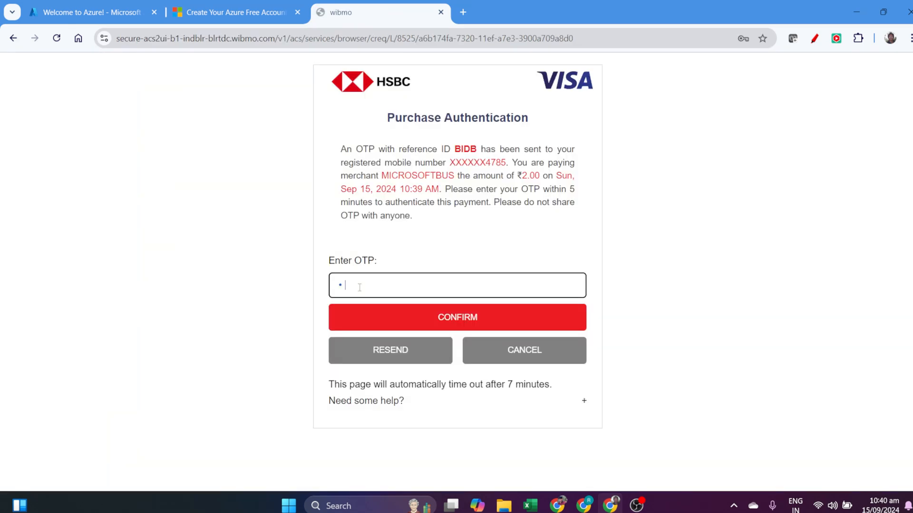
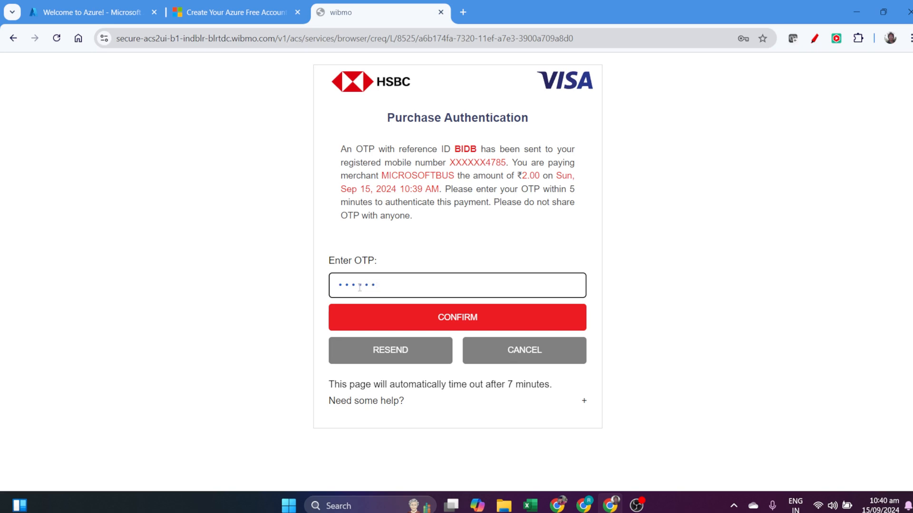
Enter the one-time password on the HSBC page and confirm the payment
click(457, 317)
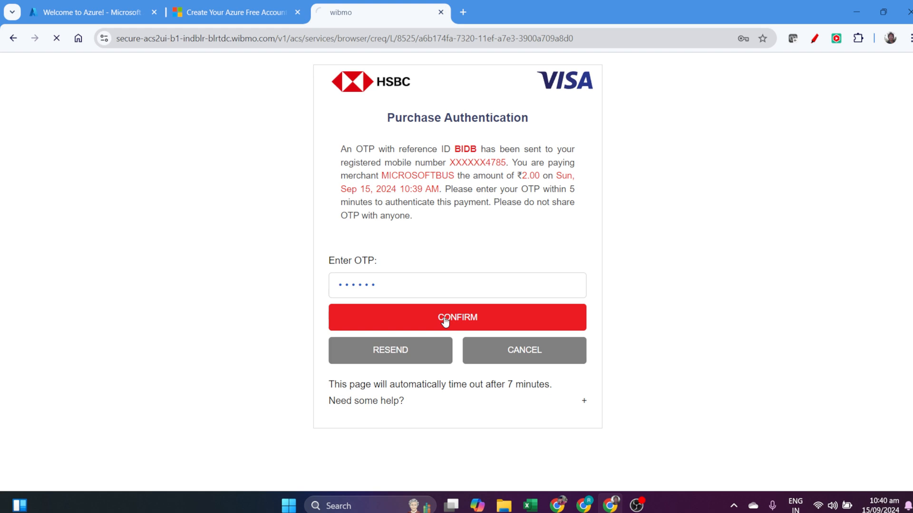
click(458, 318)
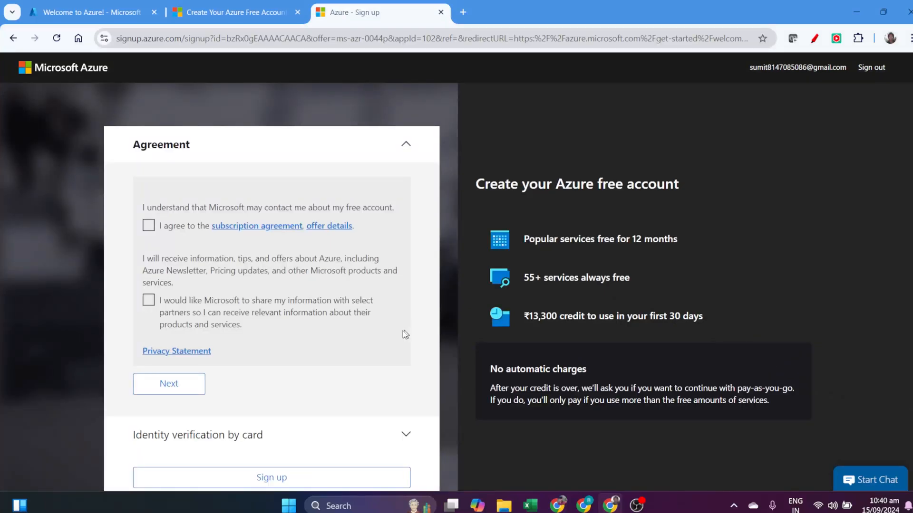
Re-accept the subscription agreement and partner sharing, then sign up with the saved Visa card
scroll(down, 3)
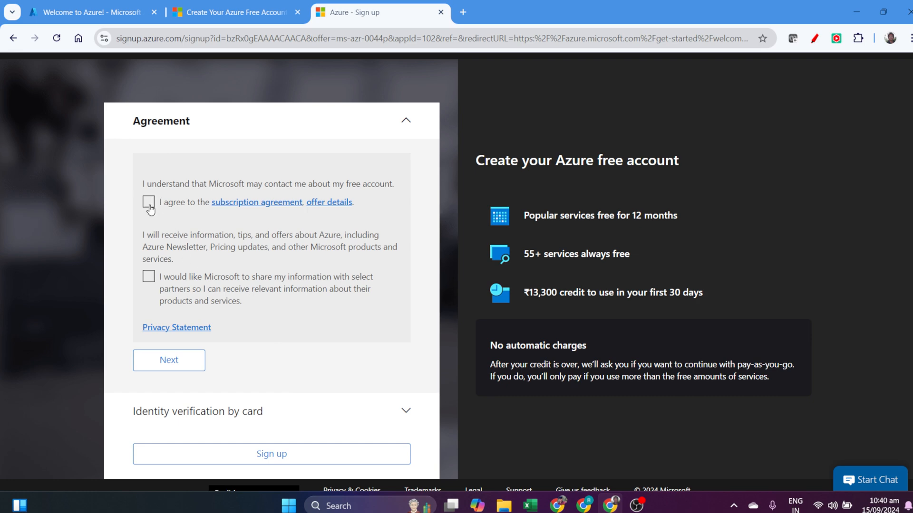
click(148, 202)
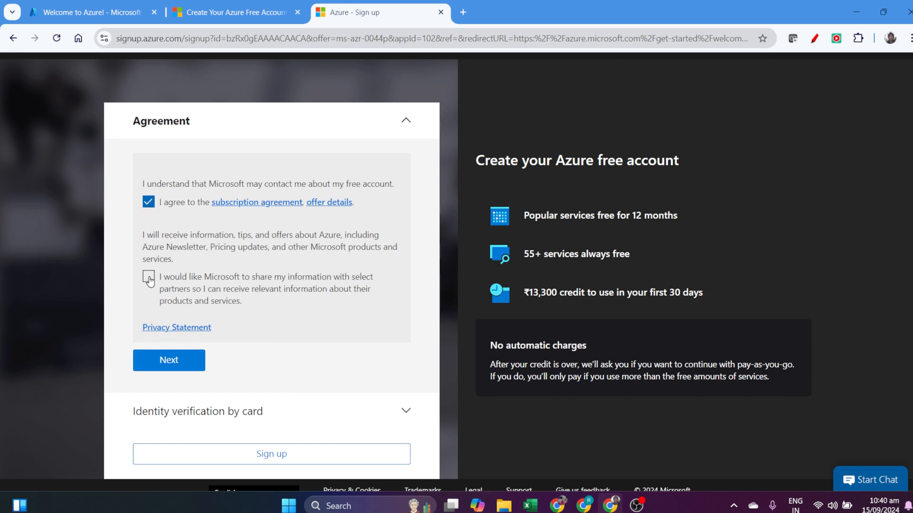
click(148, 277)
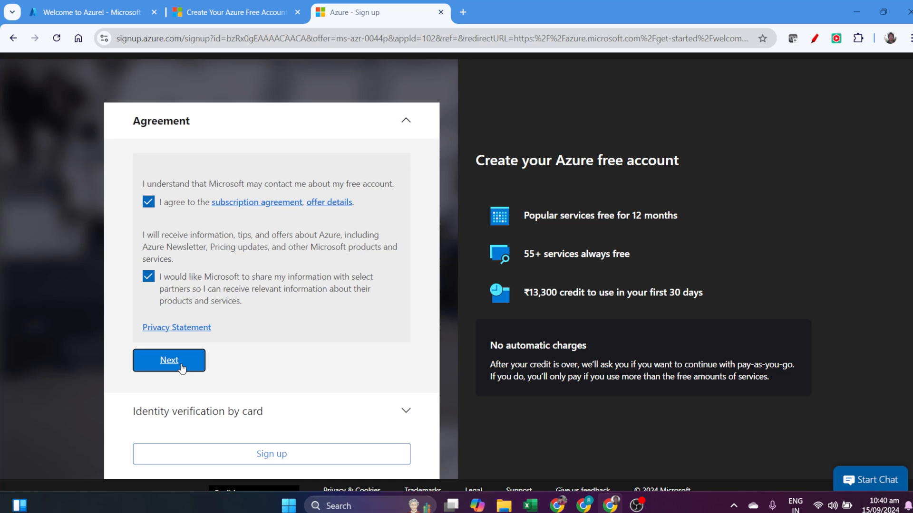
click(169, 361)
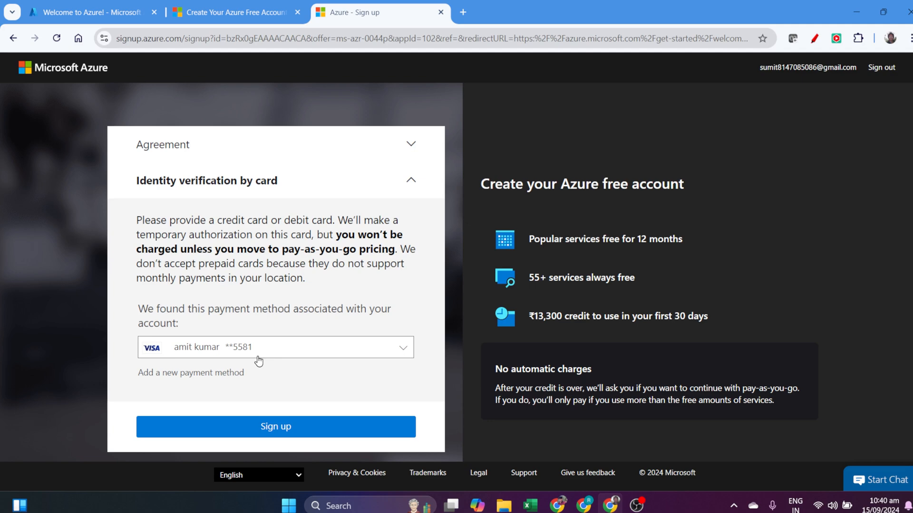
mouse_move(284, 400)
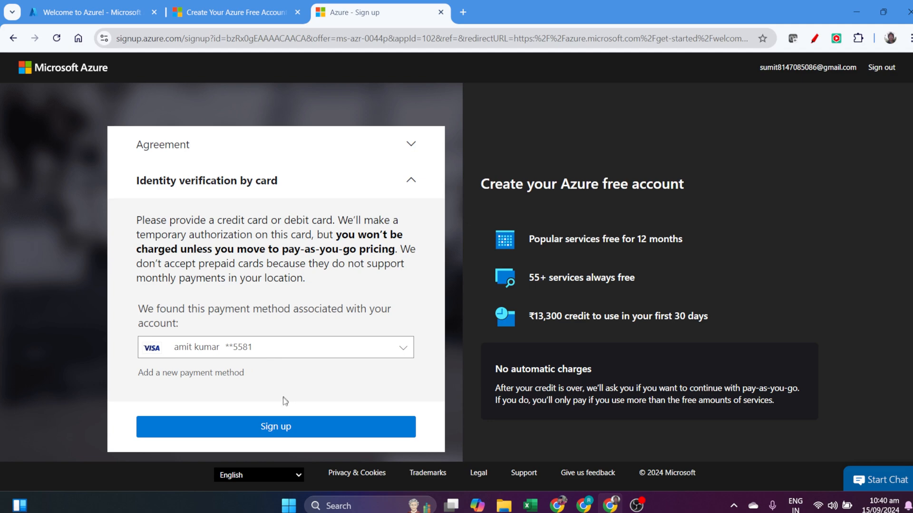
click(276, 427)
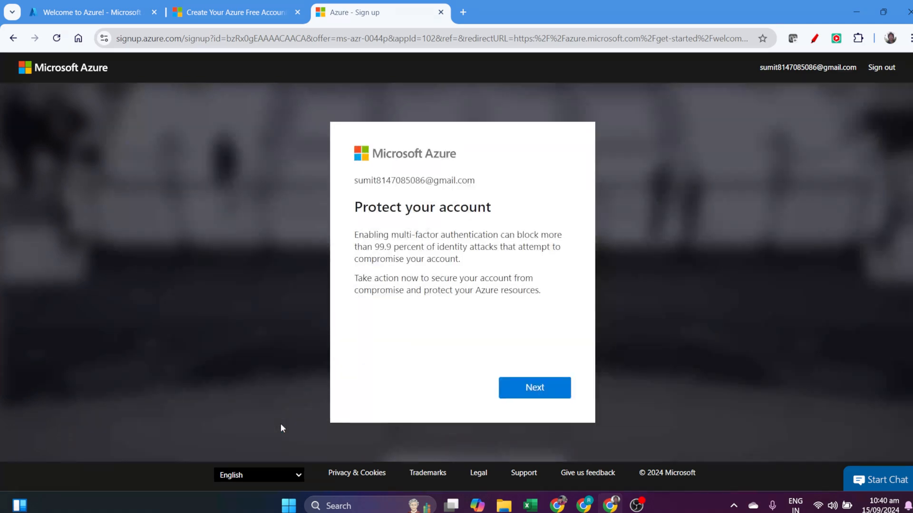
Set up Microsoft Authenticator via QR code pairing and approve the test notification
click(534, 388)
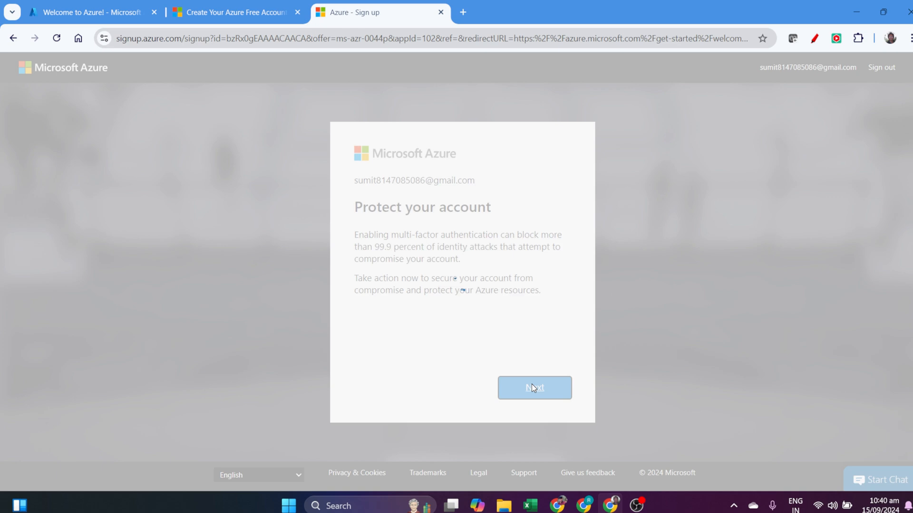
click(535, 388)
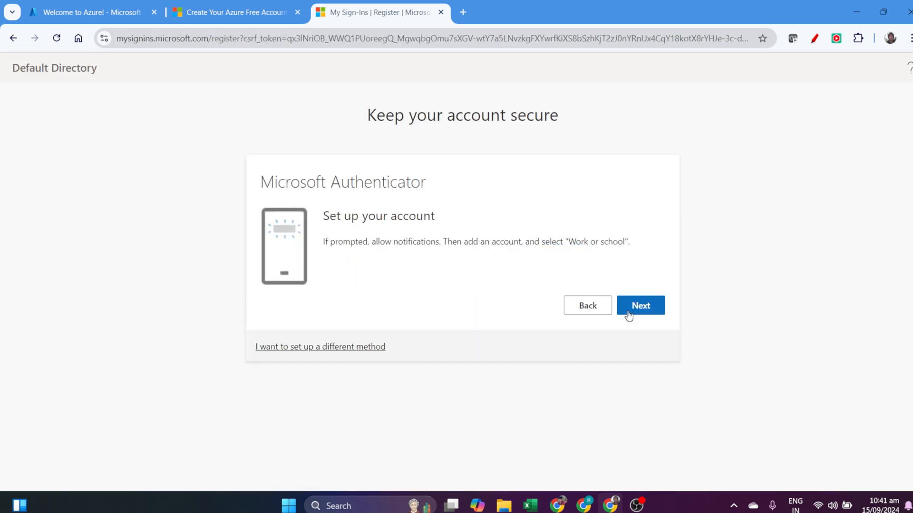
mouse_move(635, 311)
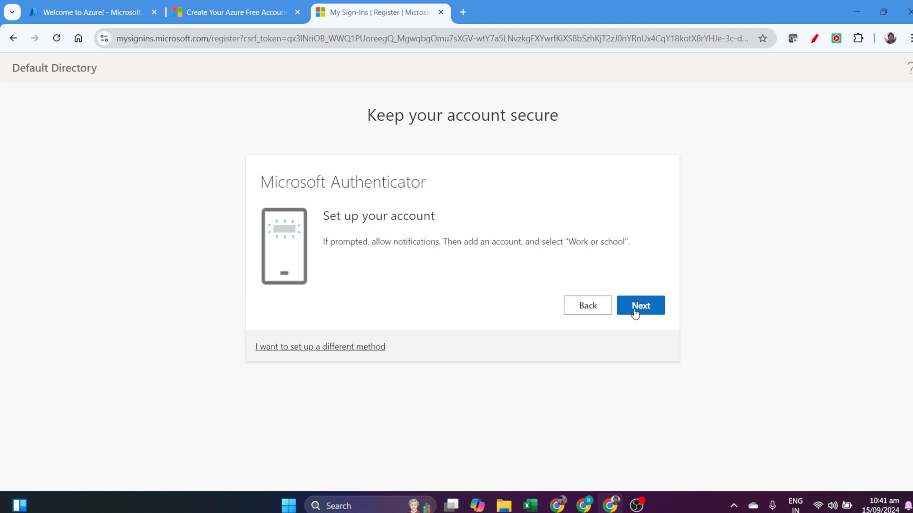
click(640, 305)
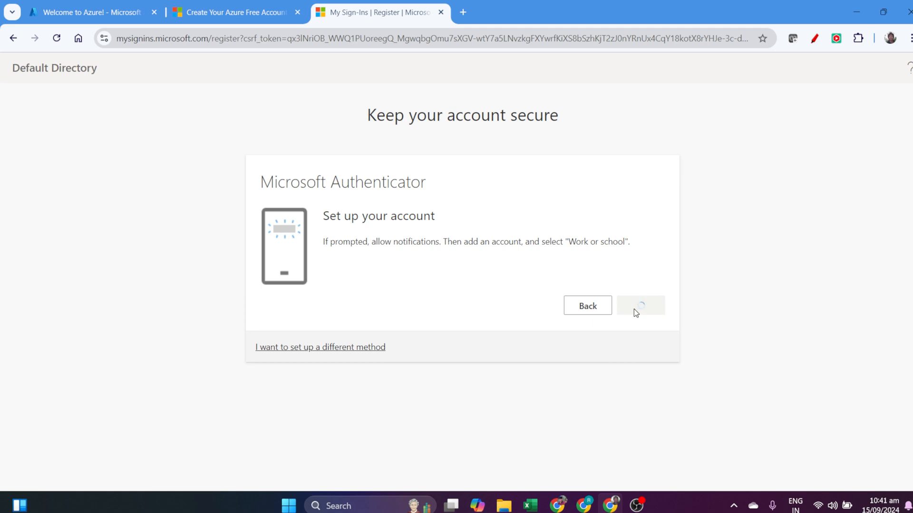
click(639, 305)
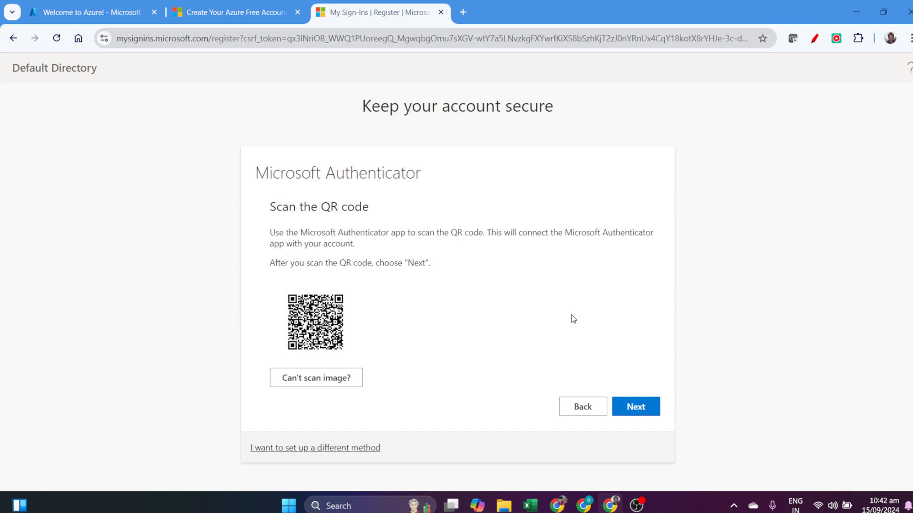
click(635, 406)
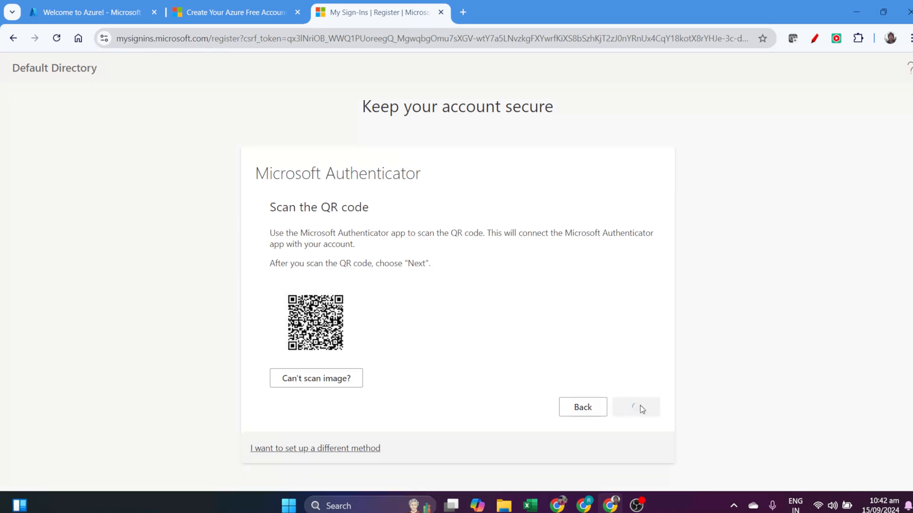
click(635, 407)
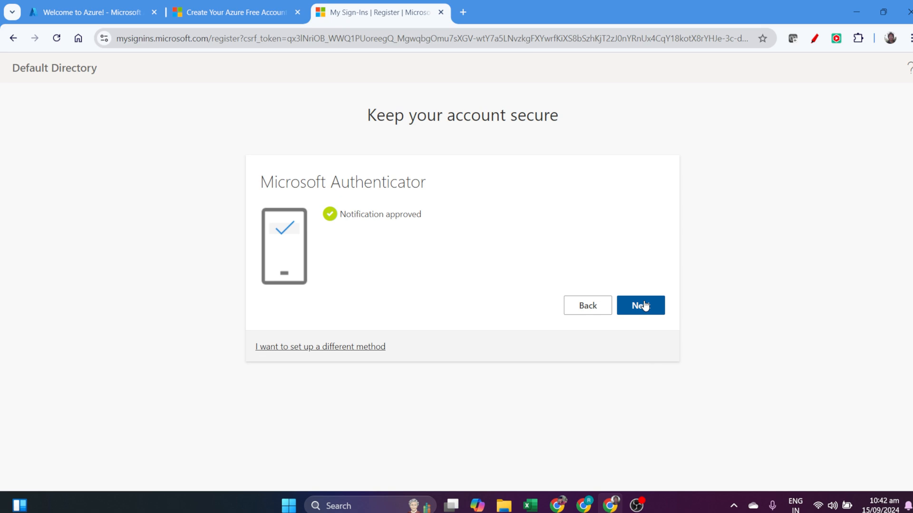
click(640, 305)
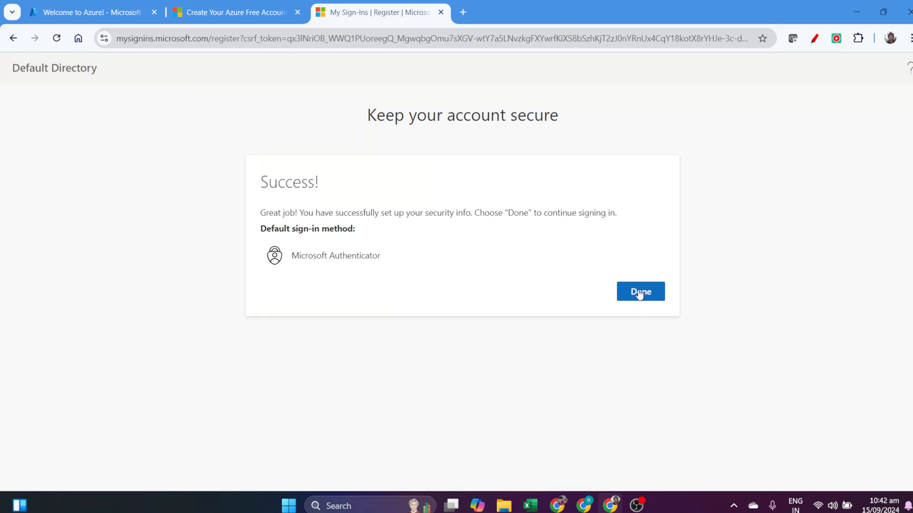
Finish the security info setup, continue signing in and go to the Azure portal
click(641, 291)
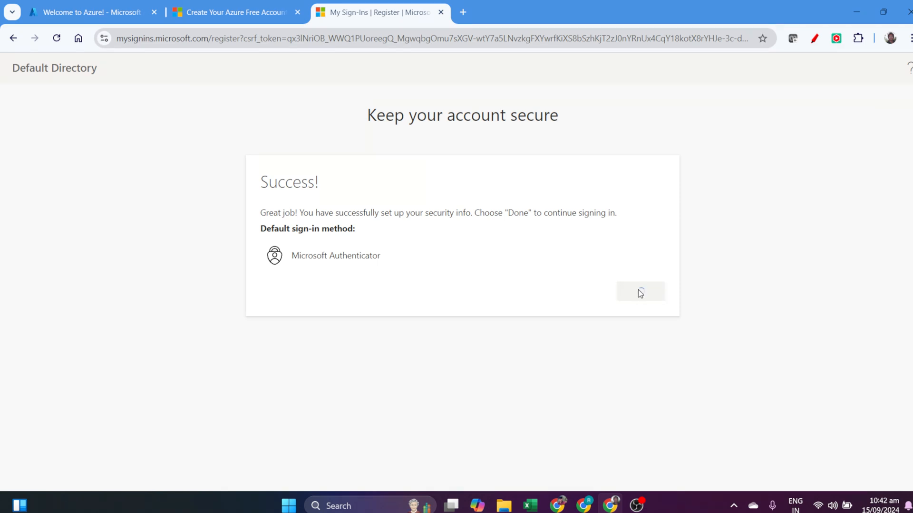
click(641, 291)
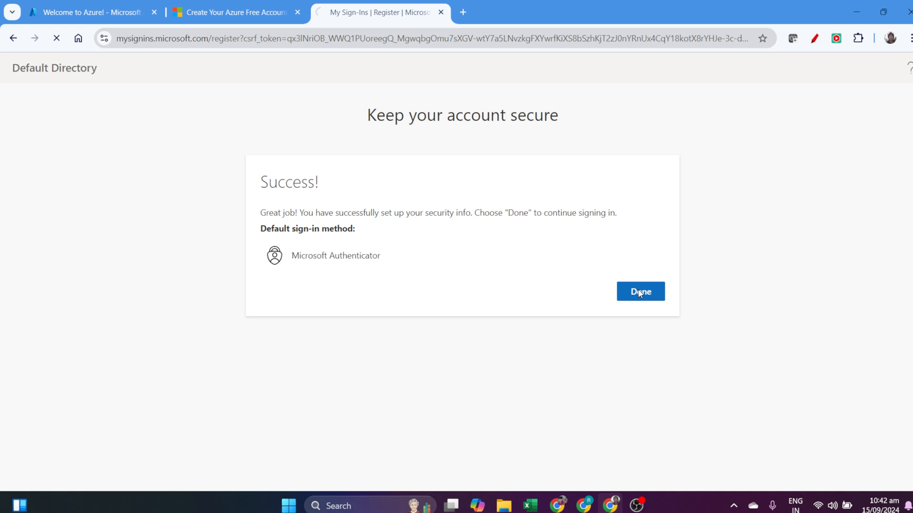
click(641, 291)
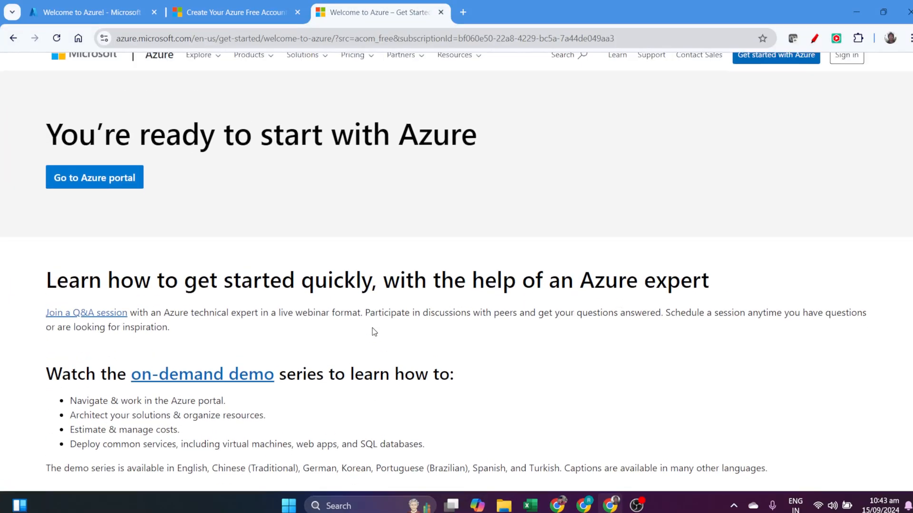
scroll(down, 3)
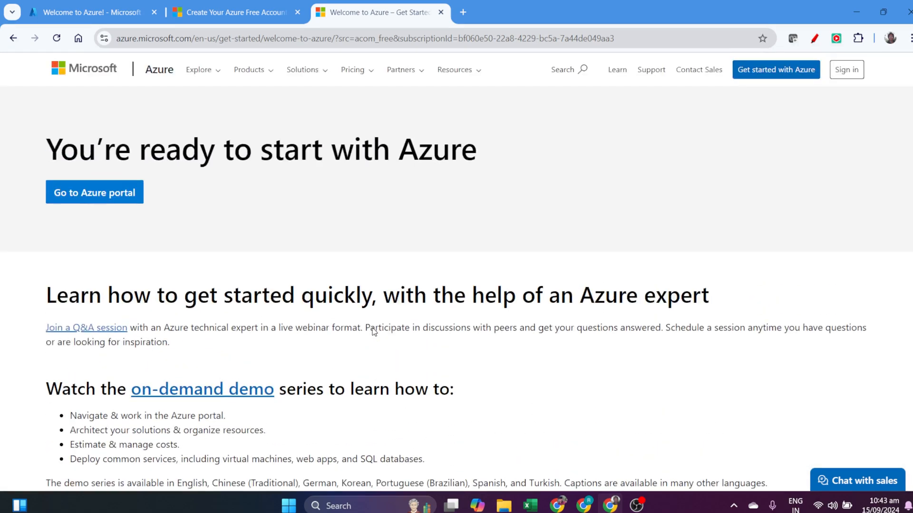
mouse_move(194, 198)
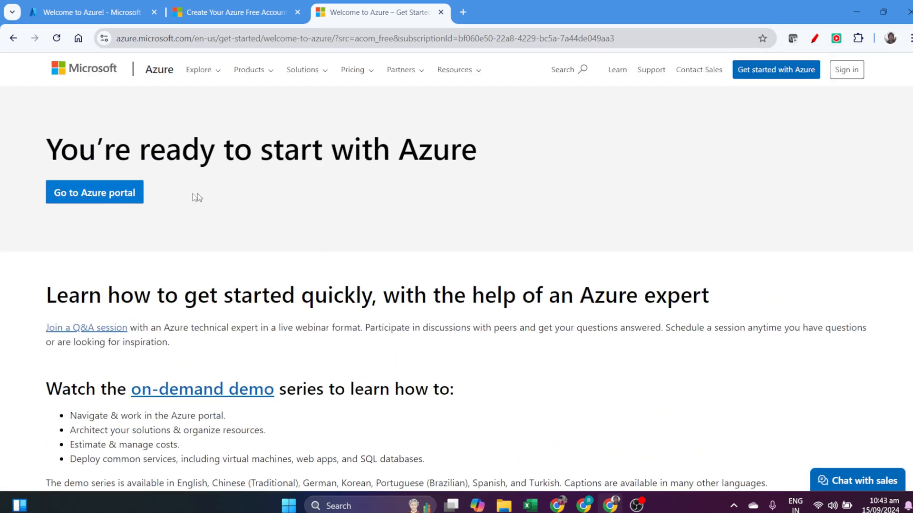
click(95, 192)
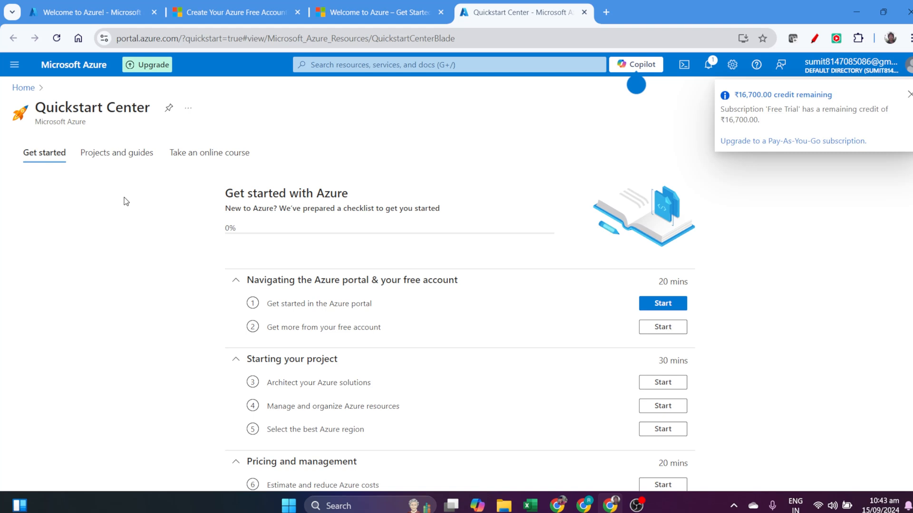
Go to the Azure Databricks services list, dismiss the tour tips and start creating a service
scroll(down, 3)
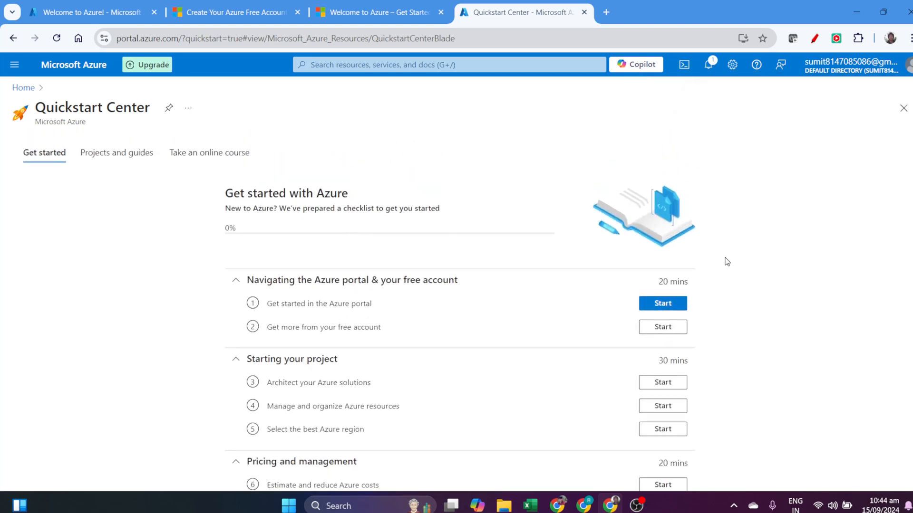
click(448, 65)
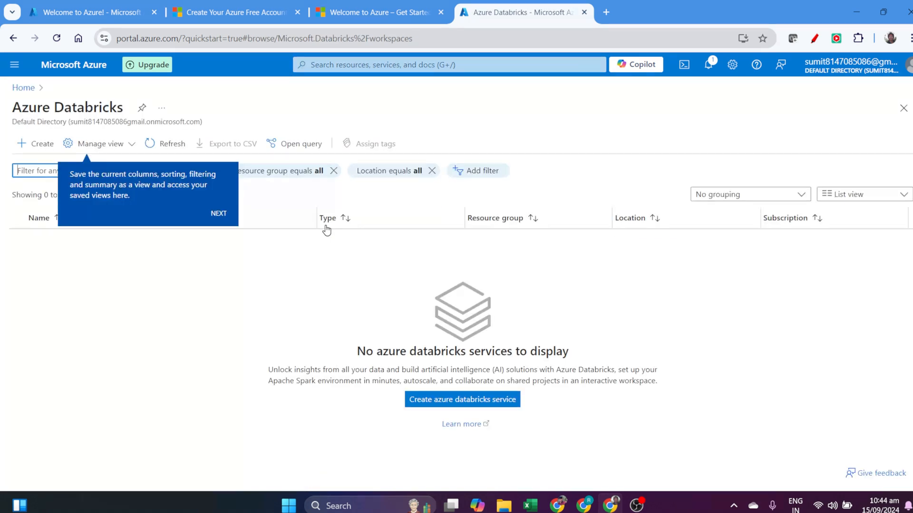
mouse_move(292, 272)
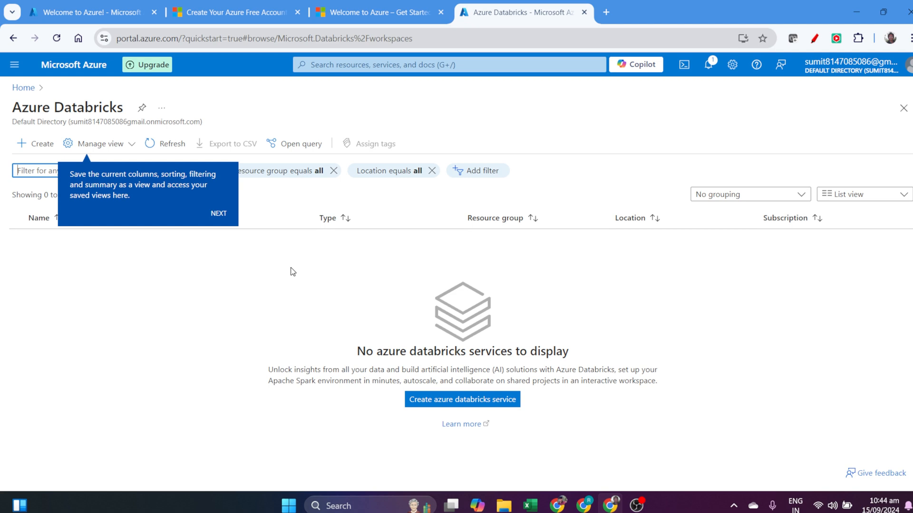
mouse_move(217, 218)
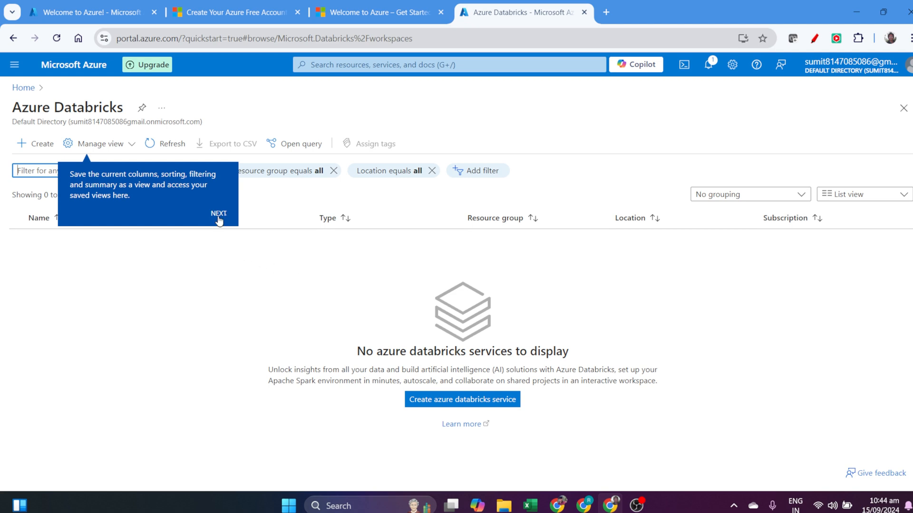
click(217, 213)
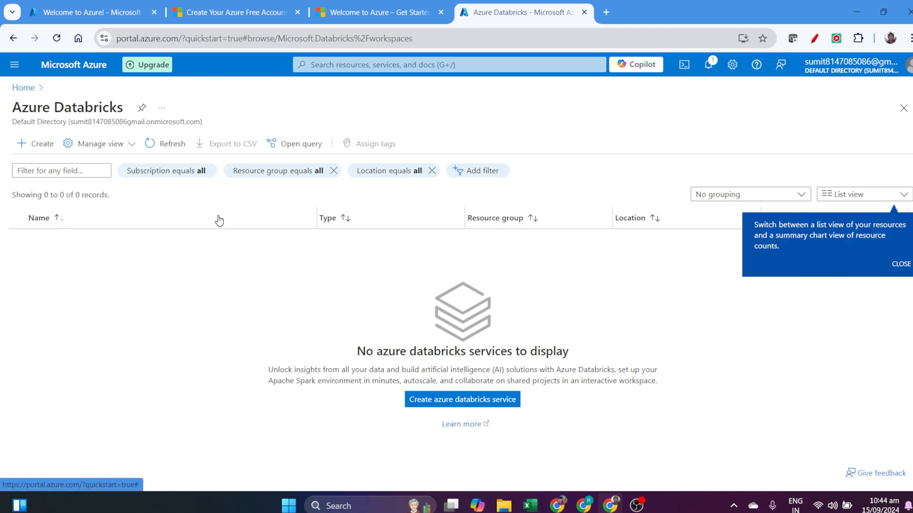
mouse_move(891, 282)
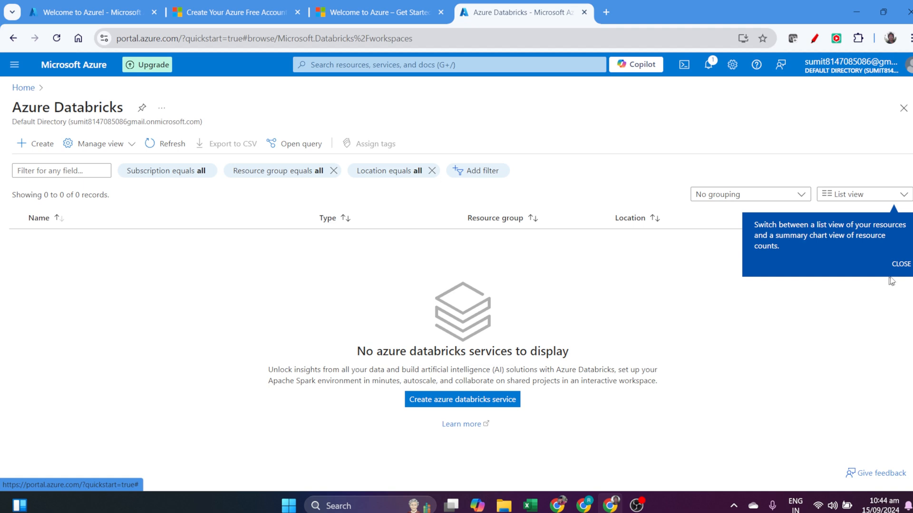
click(909, 263)
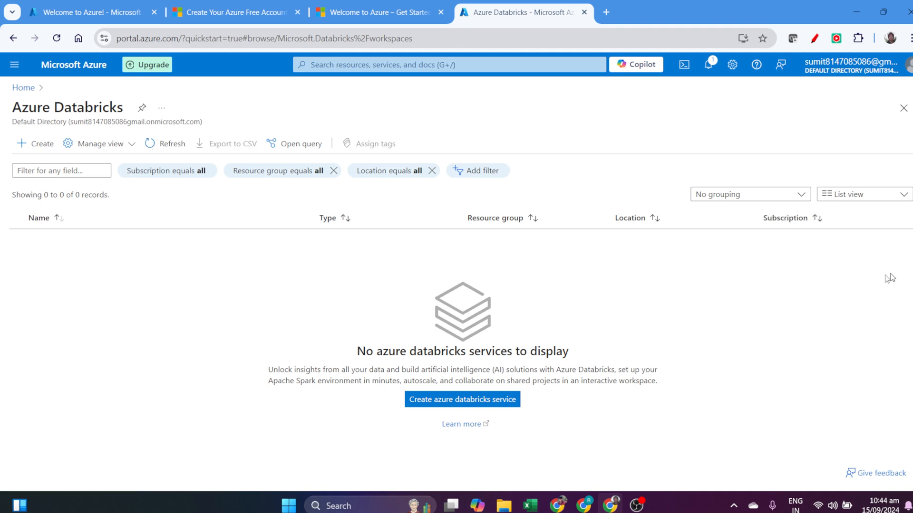
mouse_move(667, 303)
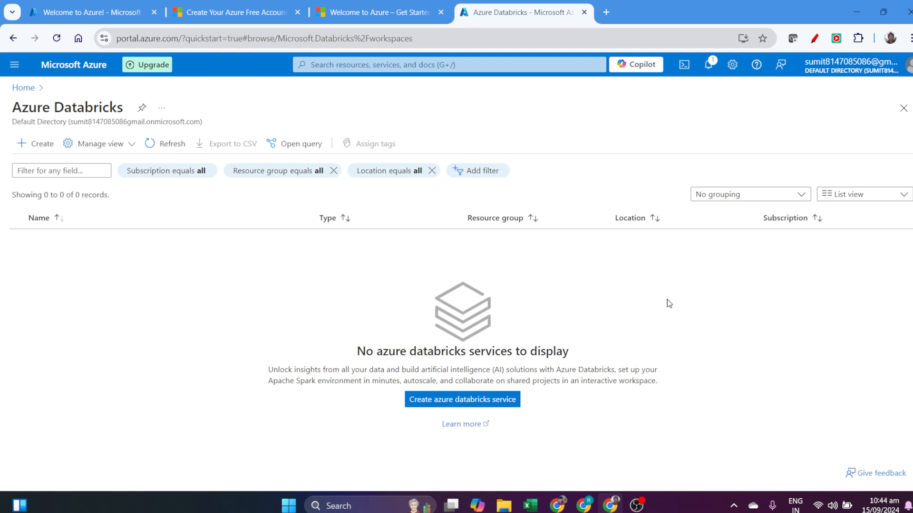
mouse_move(449, 403)
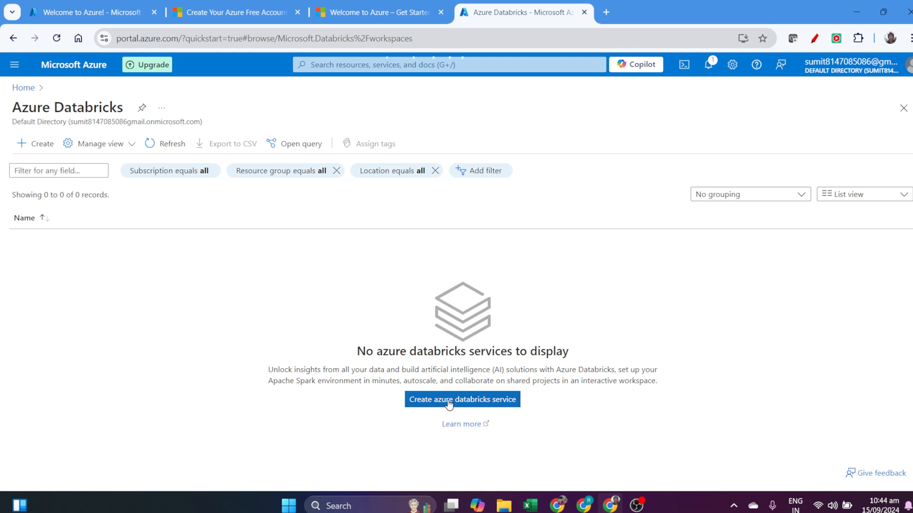
click(462, 399)
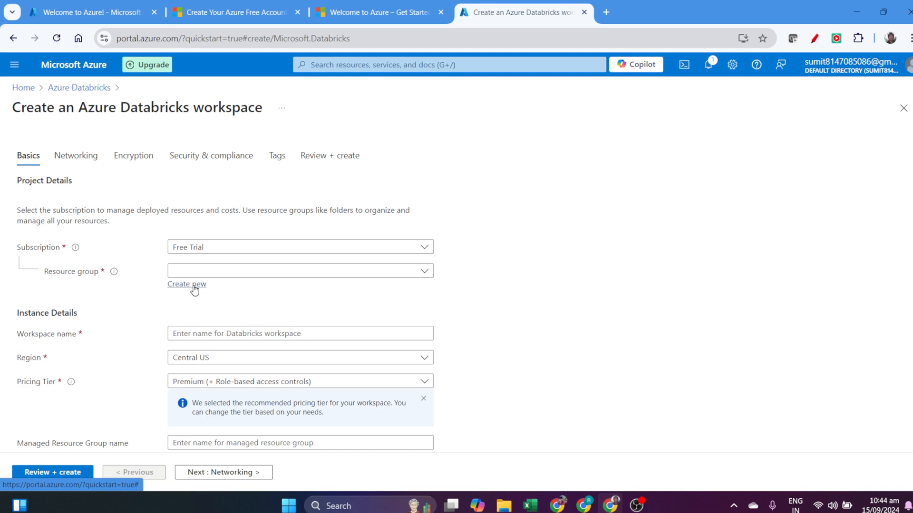
Create a new resource group named 'deng' for the workspace
click(186, 284)
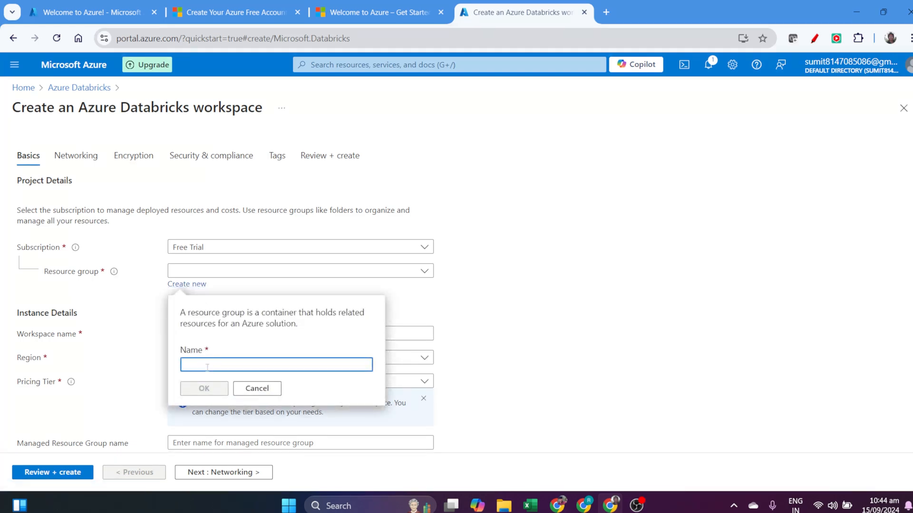
text(d)
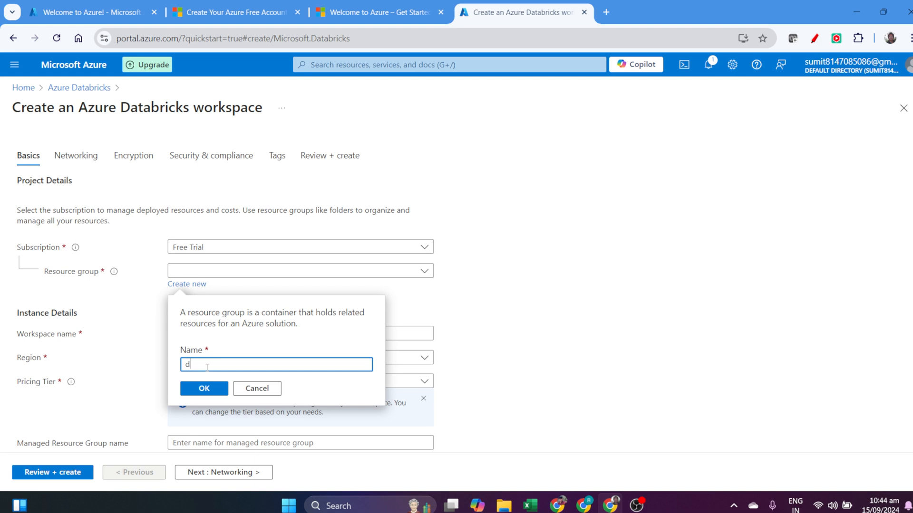
text(e)
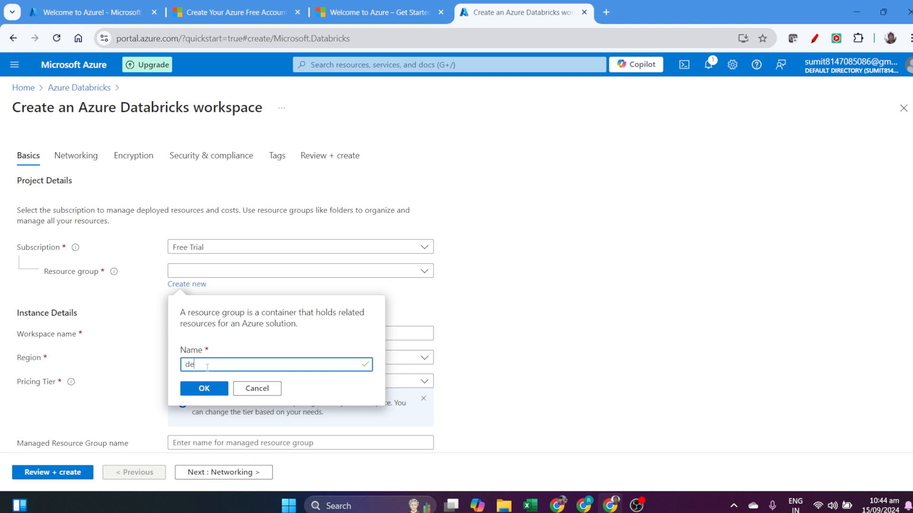
text(n)
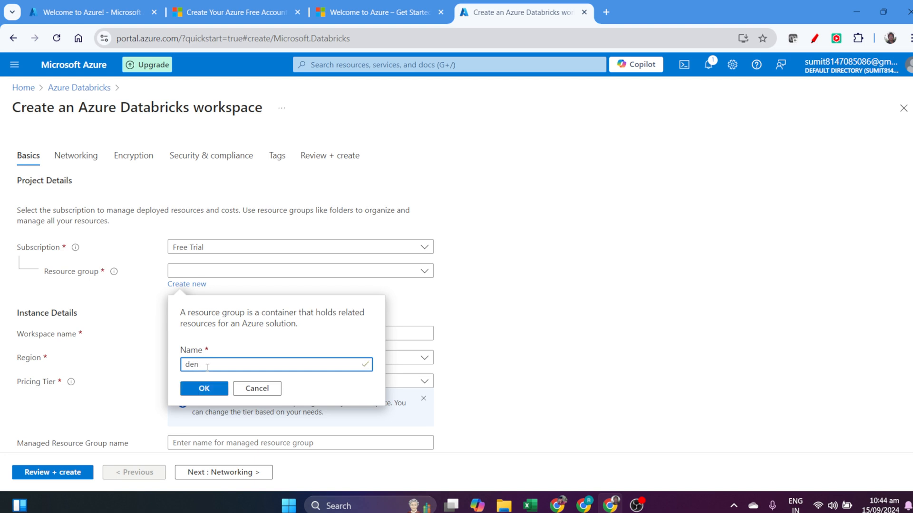
text(g)
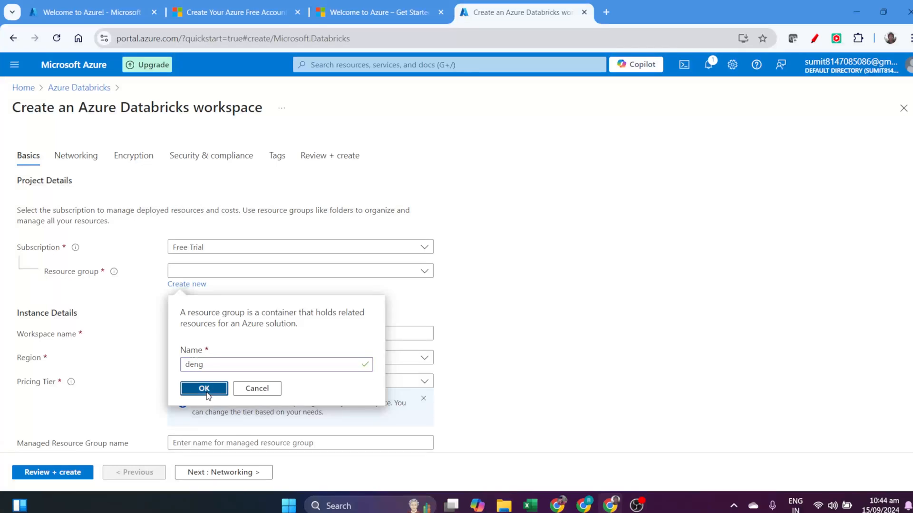
click(203, 388)
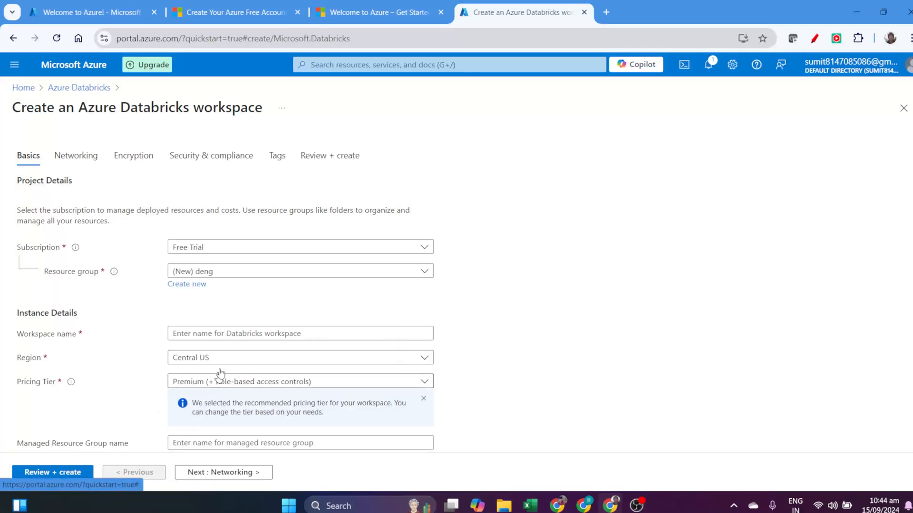
Enter 'deng' as the Databricks workspace name
click(293, 334)
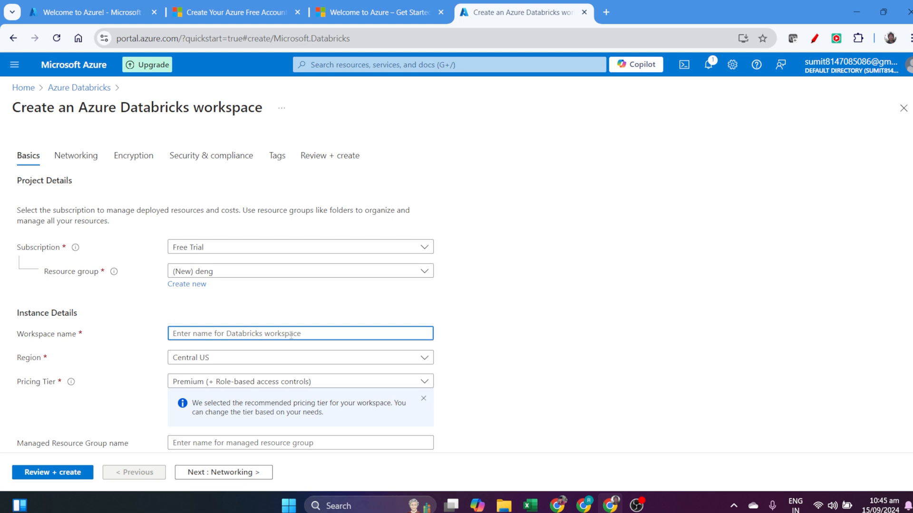
text(d)
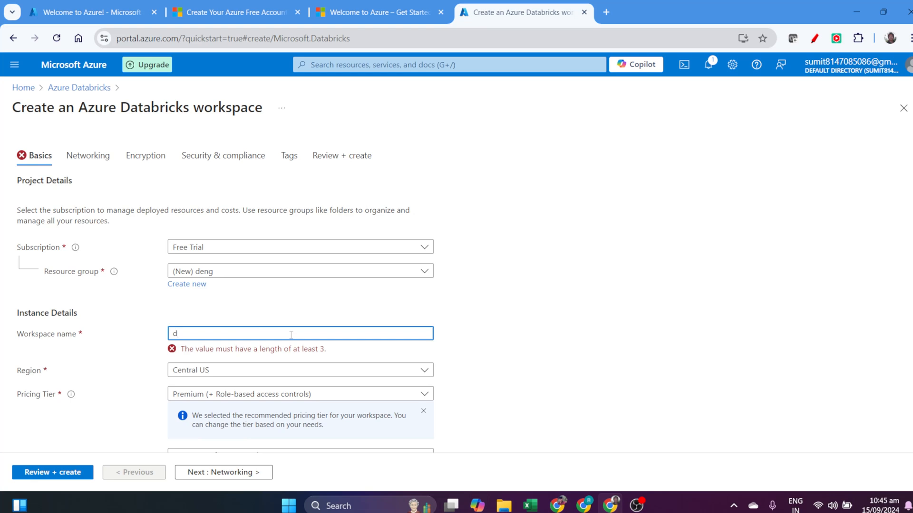
text(eng)
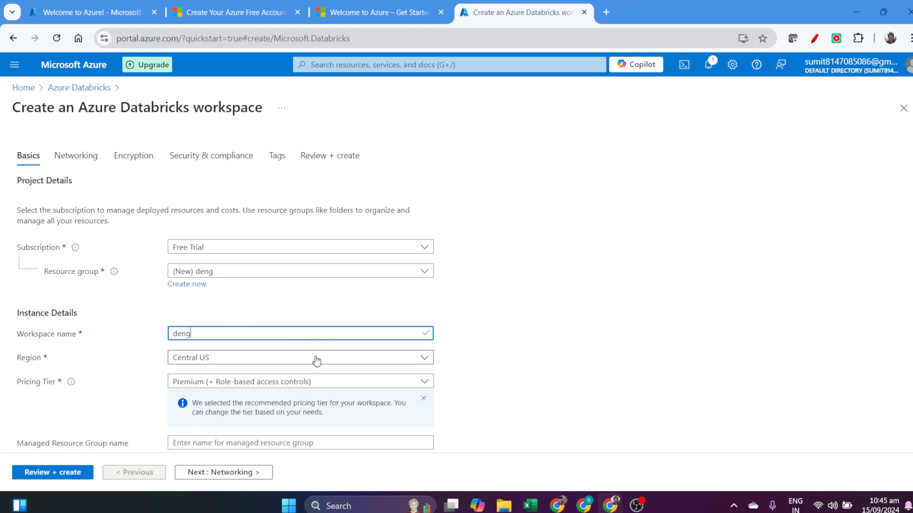
Choose South India from the Region list, replacing Central US for the deng workspace
click(300, 357)
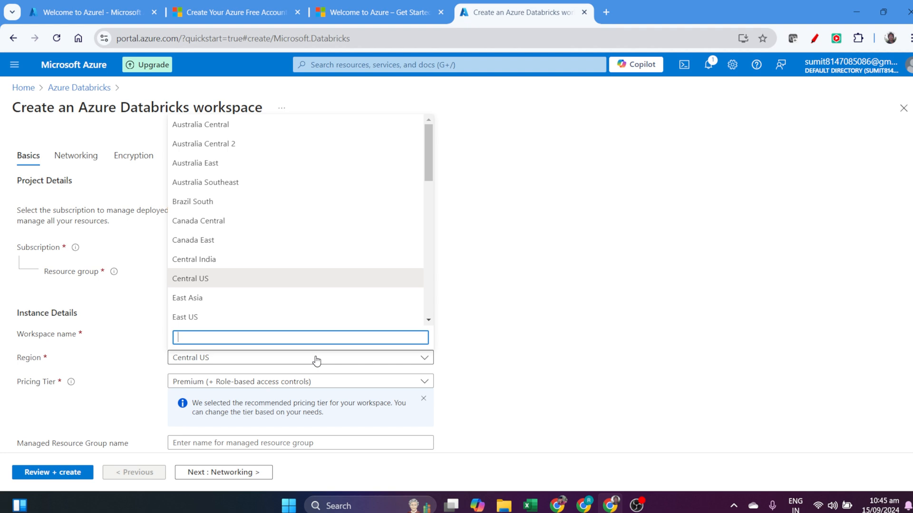
mouse_move(294, 303)
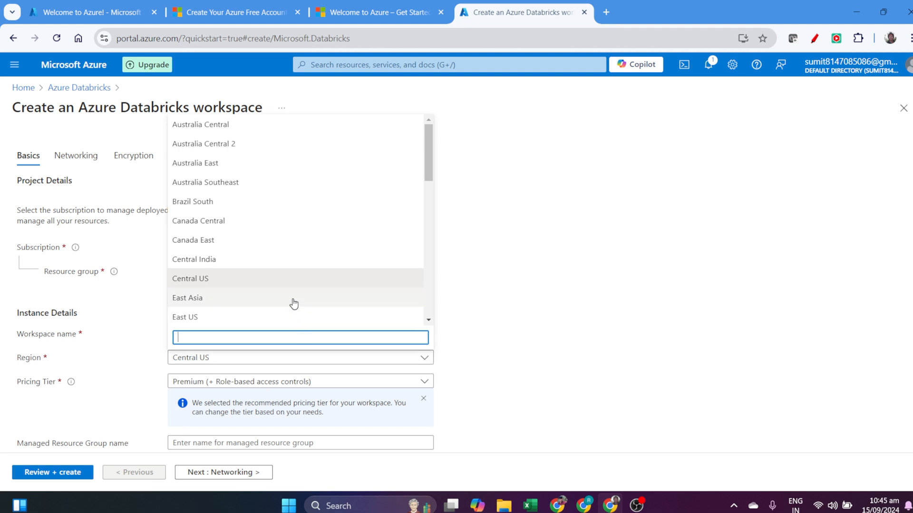
mouse_move(295, 246)
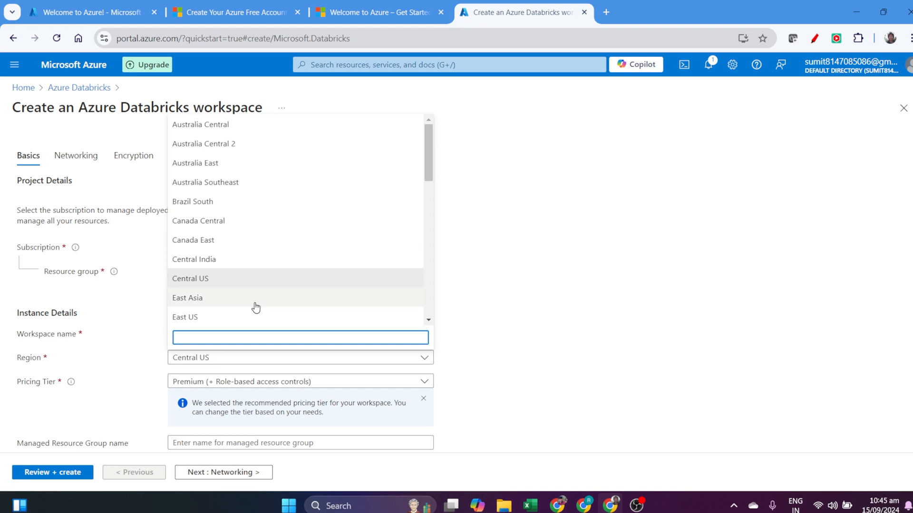
scroll(down, 3)
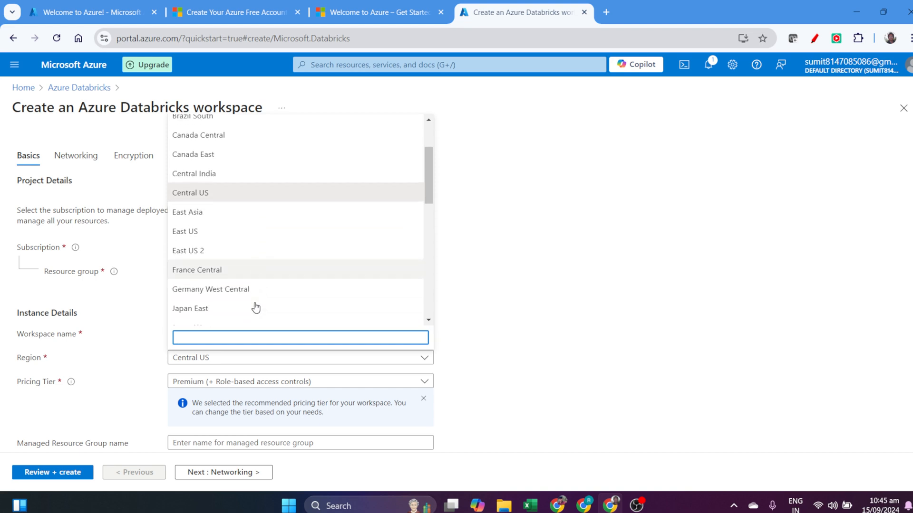
scroll(down, 3)
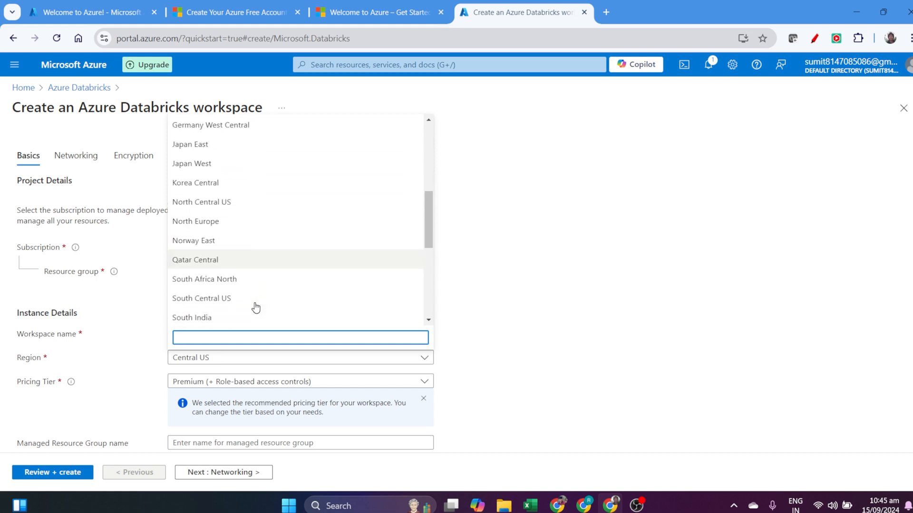
scroll(down, 3)
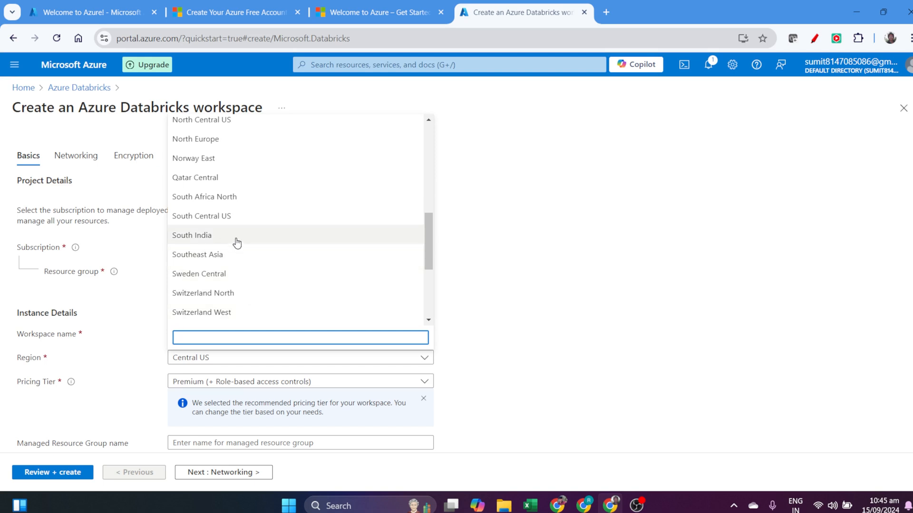
click(192, 236)
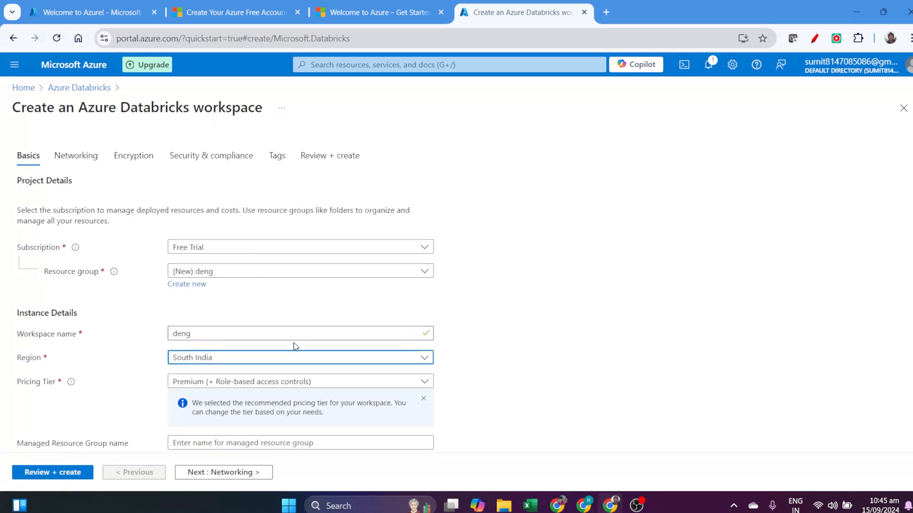
scroll(down, 3)
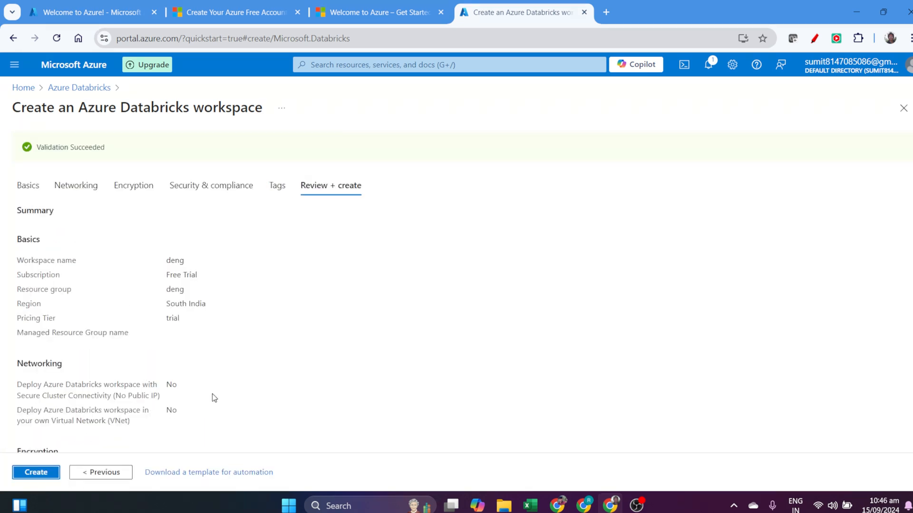
Create the deng workspace and go to the deployed resource once deployment completes
scroll(down, 3)
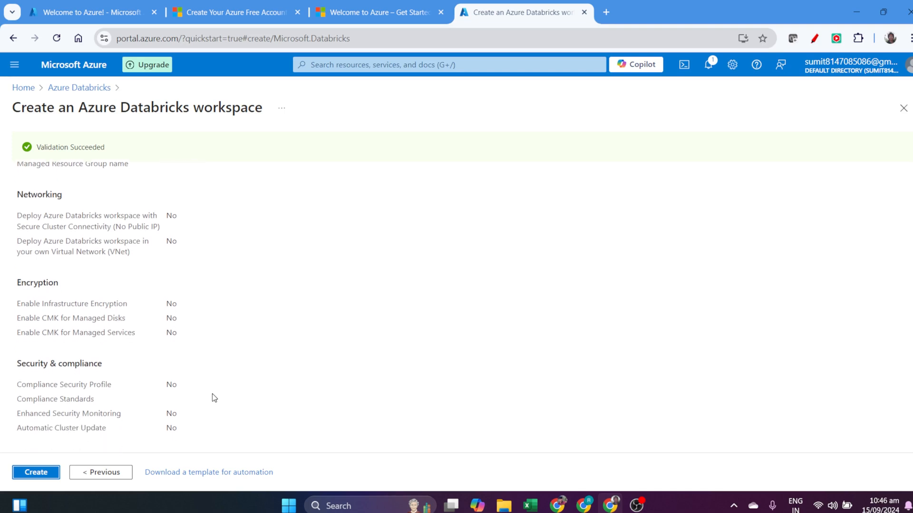
click(23, 479)
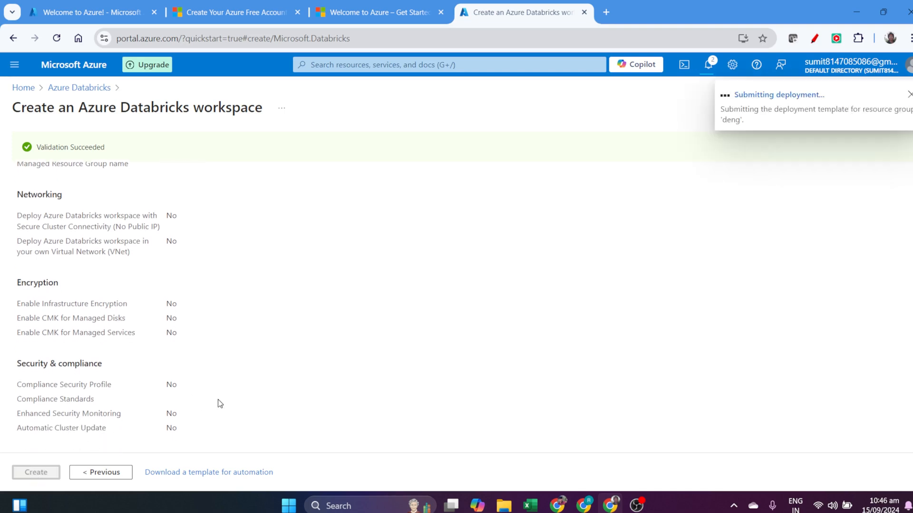
click(14, 483)
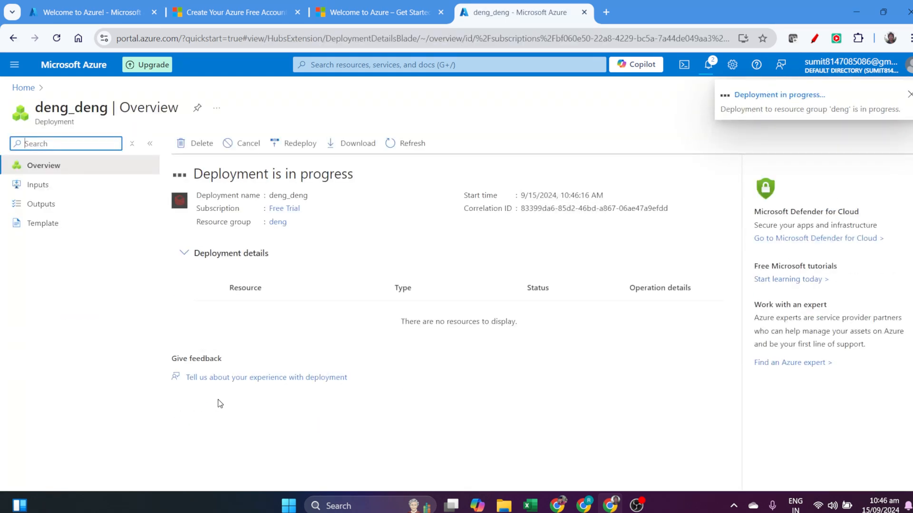
click(907, 93)
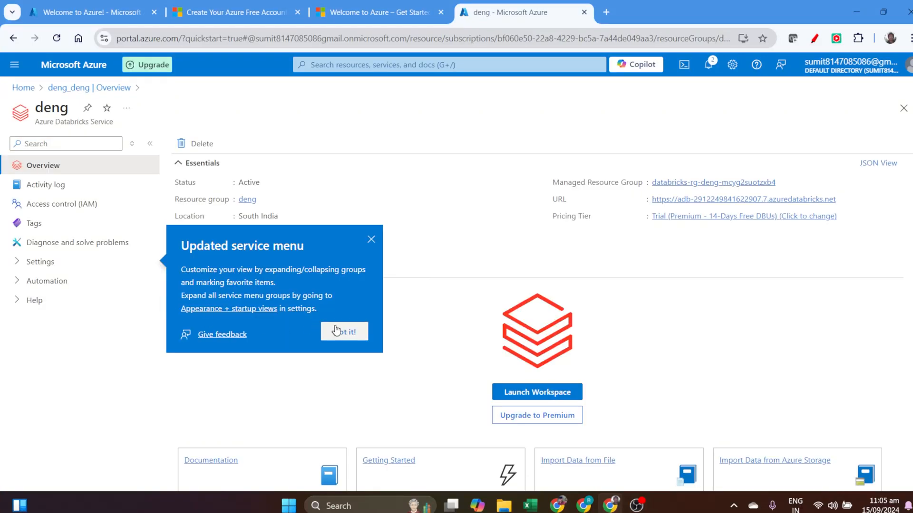
Dismiss the Updated service menu tip and launch the deng Databricks workspace
click(344, 331)
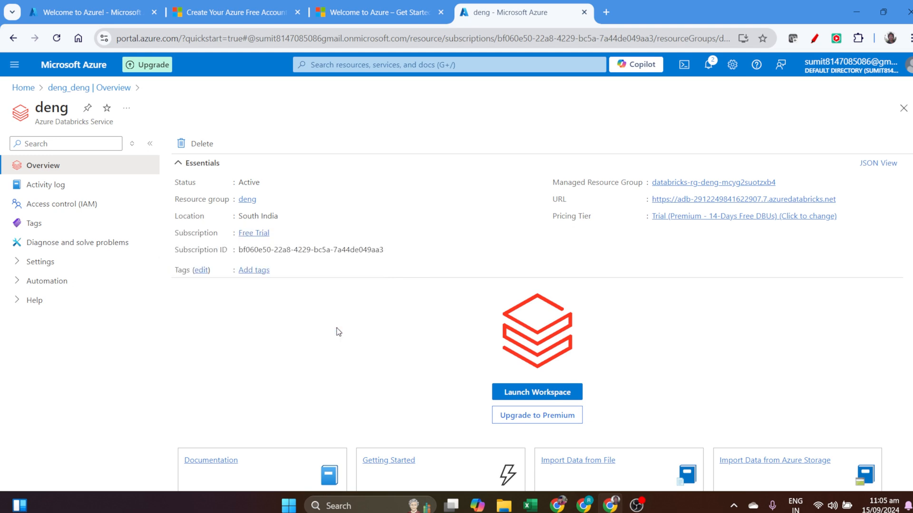
mouse_move(551, 405)
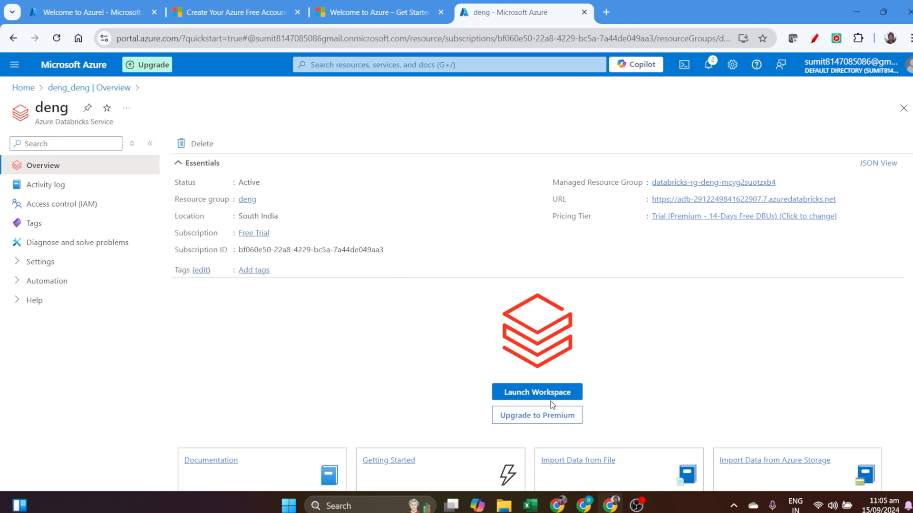
mouse_move(536, 394)
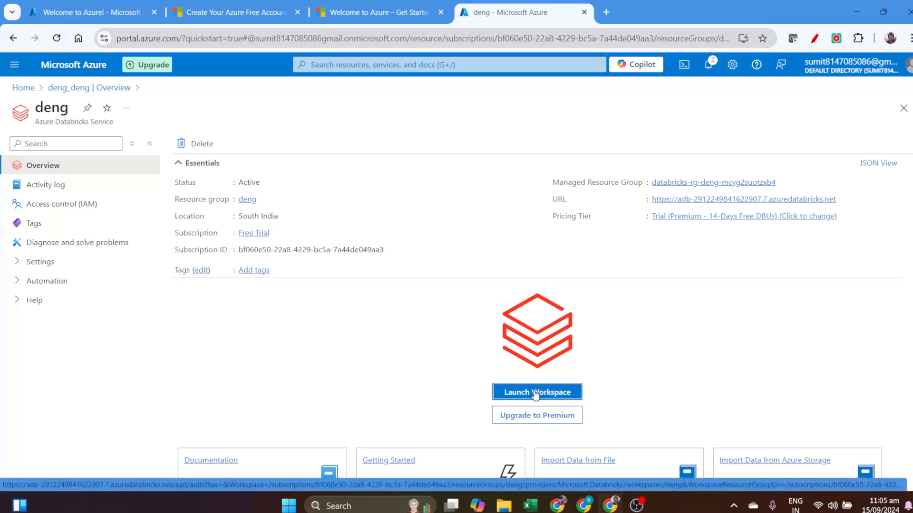
click(536, 391)
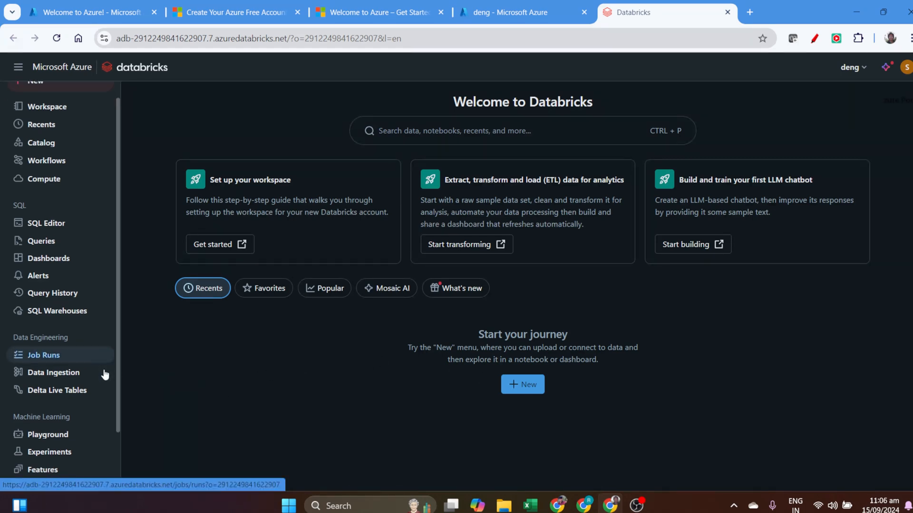
Scroll the Databricks home page sidebar to view its sections
scroll(down, 3)
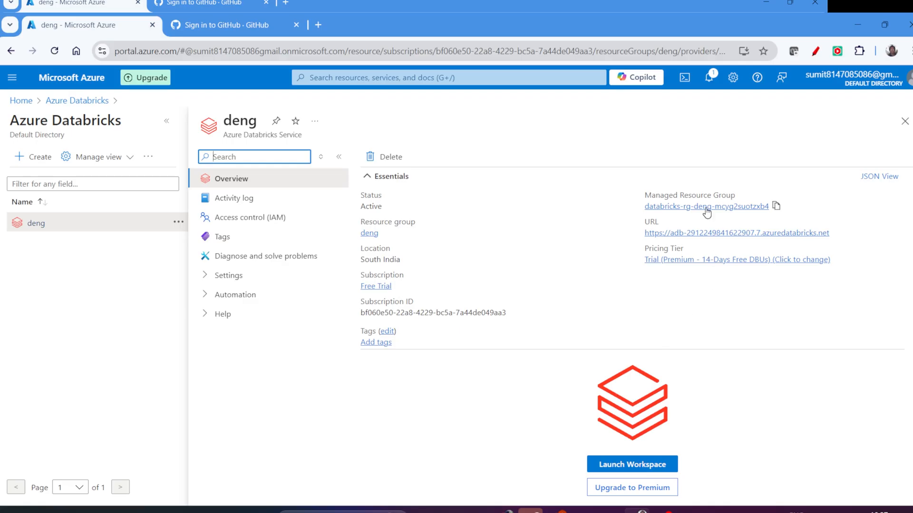
View the managed resource group databricks-rg-deng-mcyg2suotzxb4 and its five resources
click(706, 207)
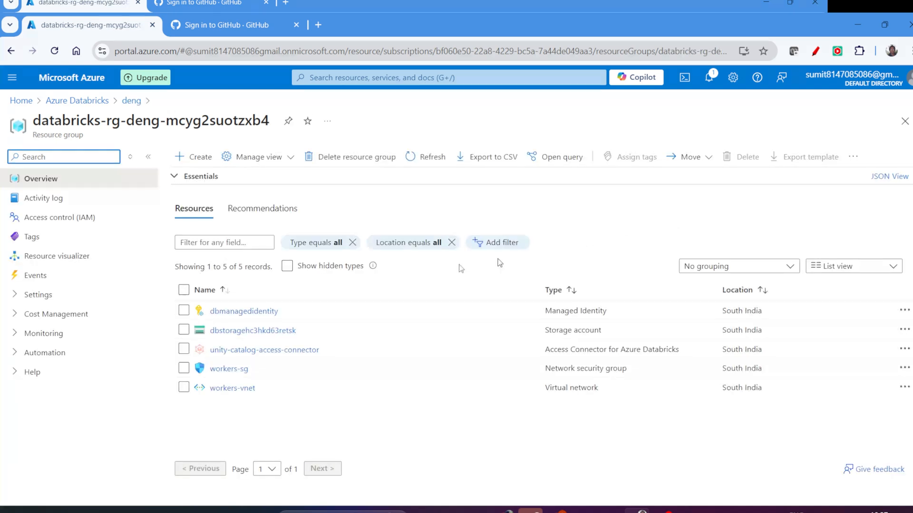
mouse_move(325, 380)
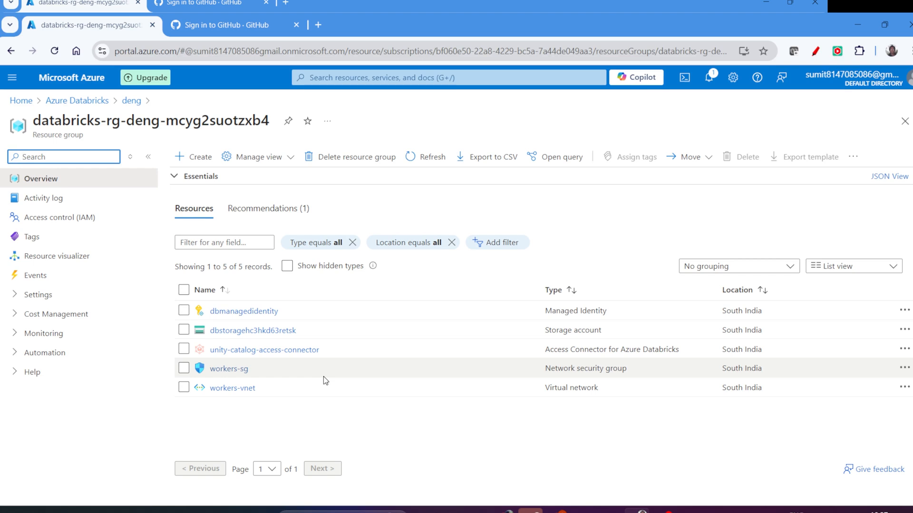
mouse_move(65, 183)
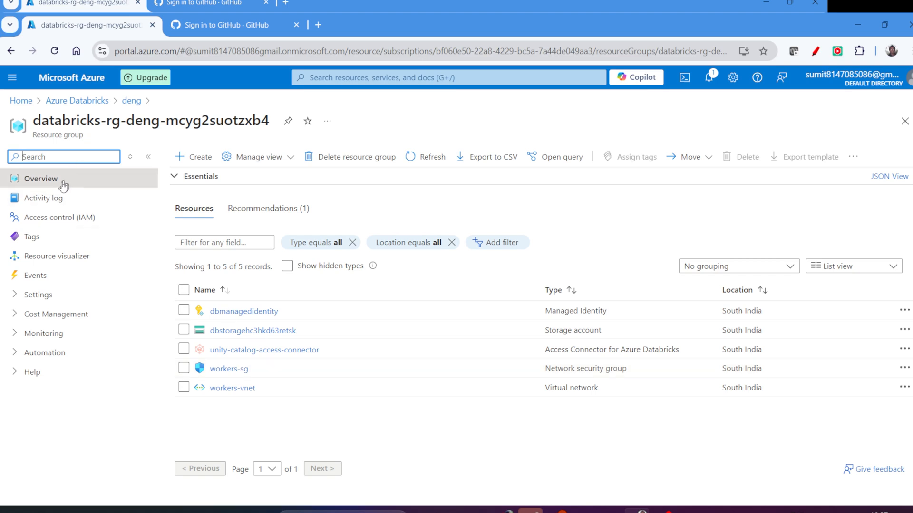